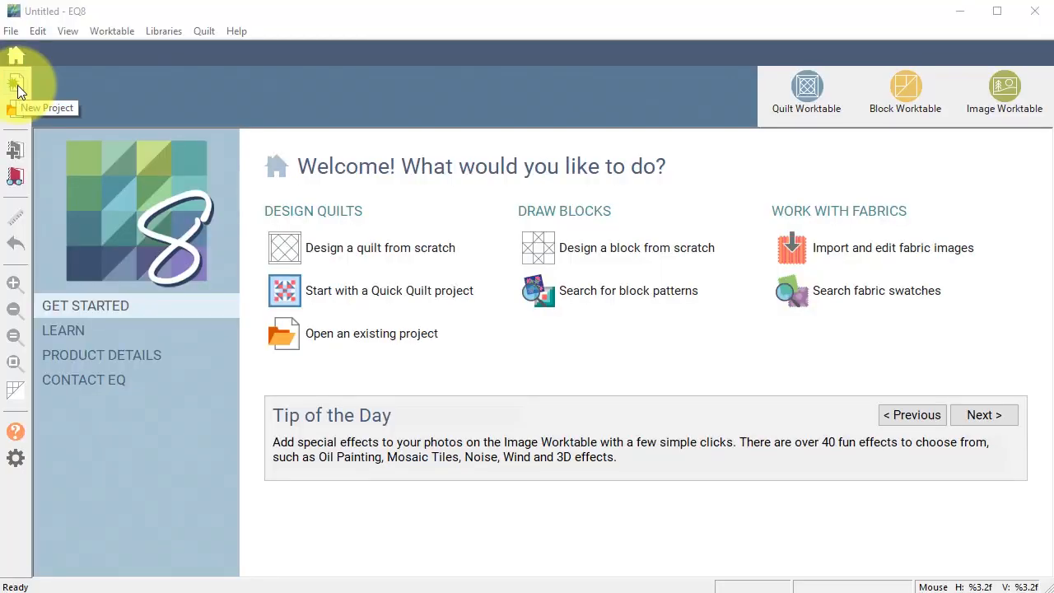
Create a new EQ8 project named 'Valentine'
left_click(15, 82)
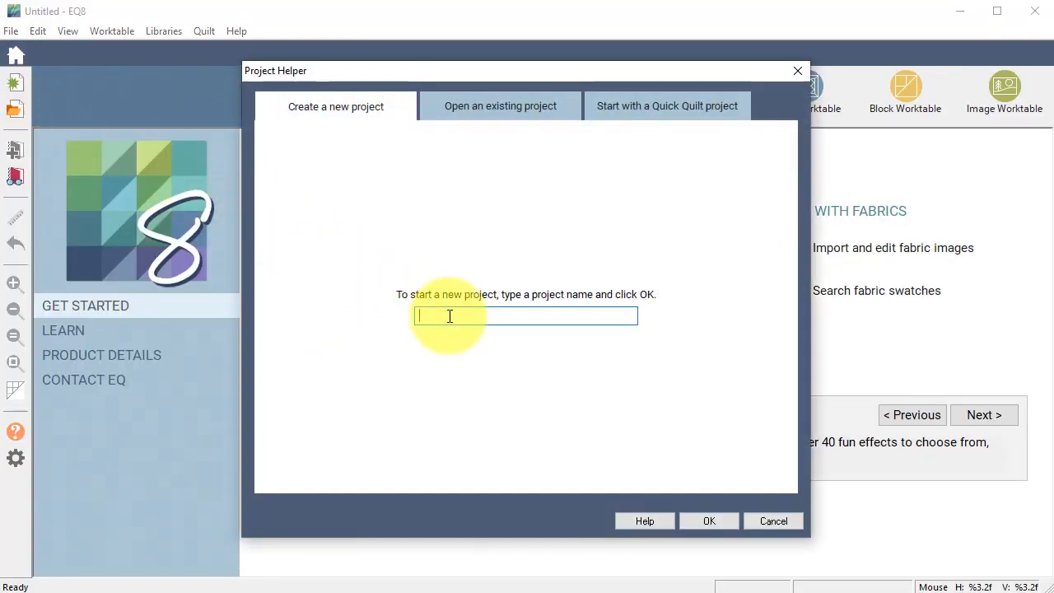
type("Va")
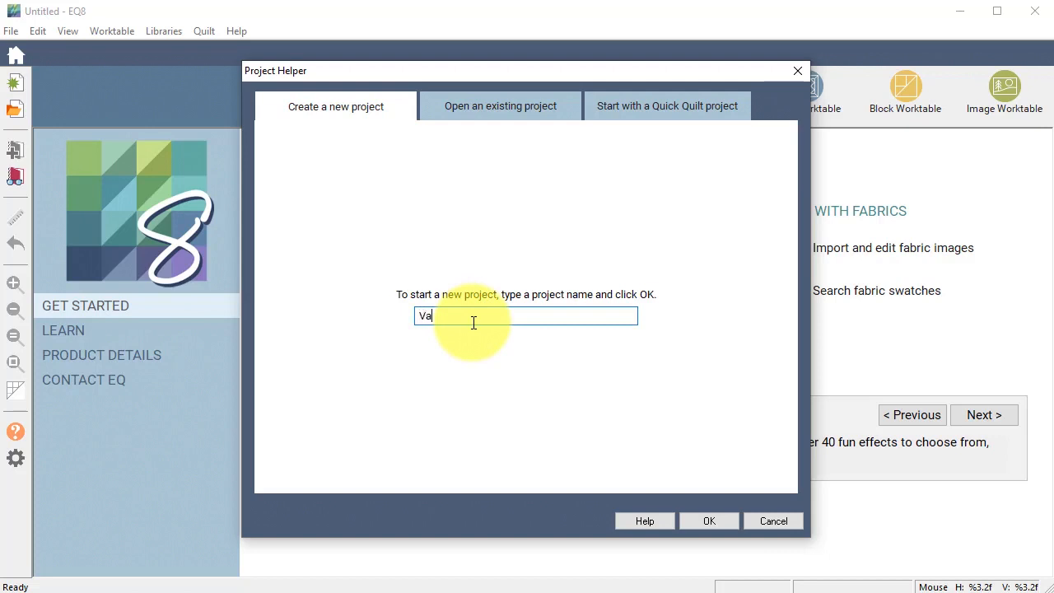
type("lentine")
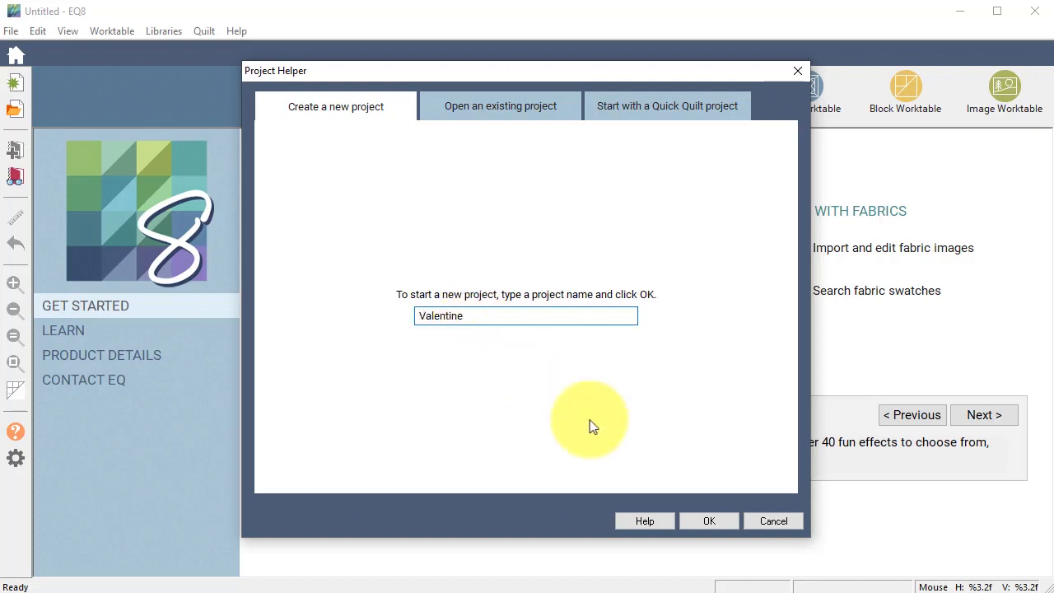
left_click(708, 521)
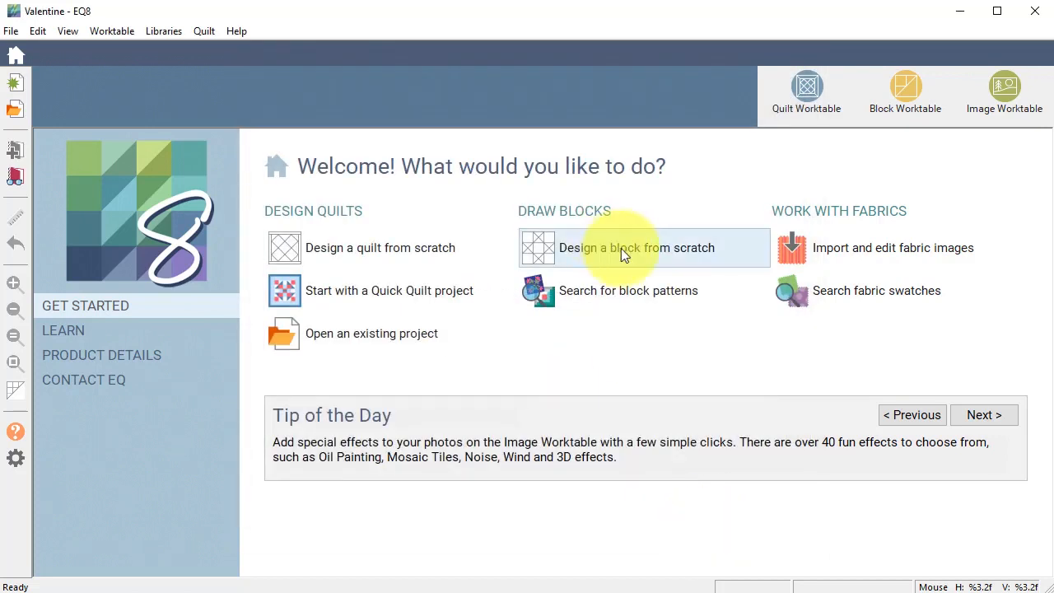
Start a new pieced block from scratch, 4 by 4 inches with 8 snaps
left_click(637, 248)
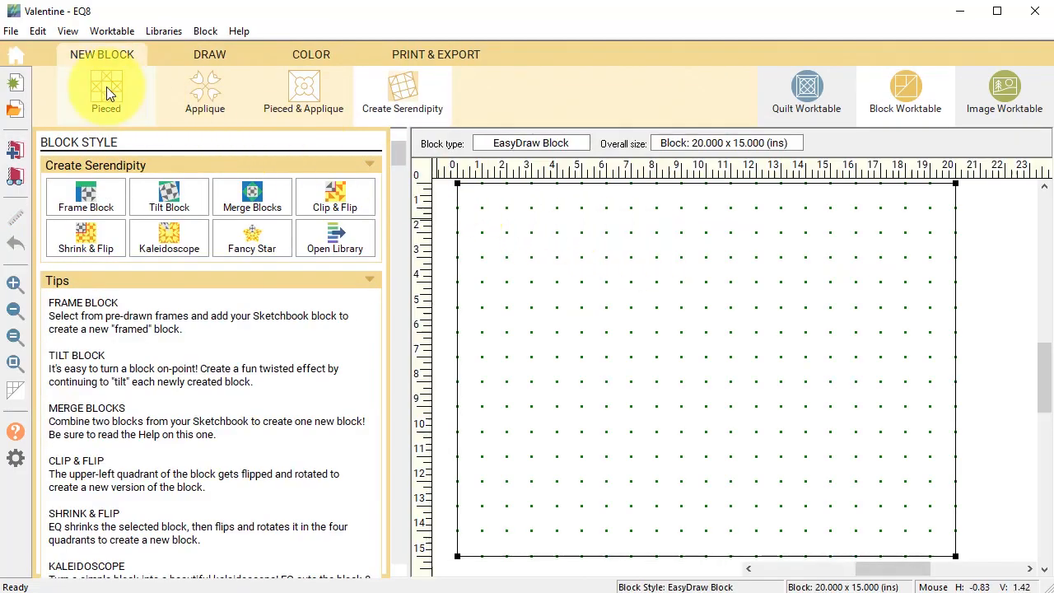
left_click(209, 54)
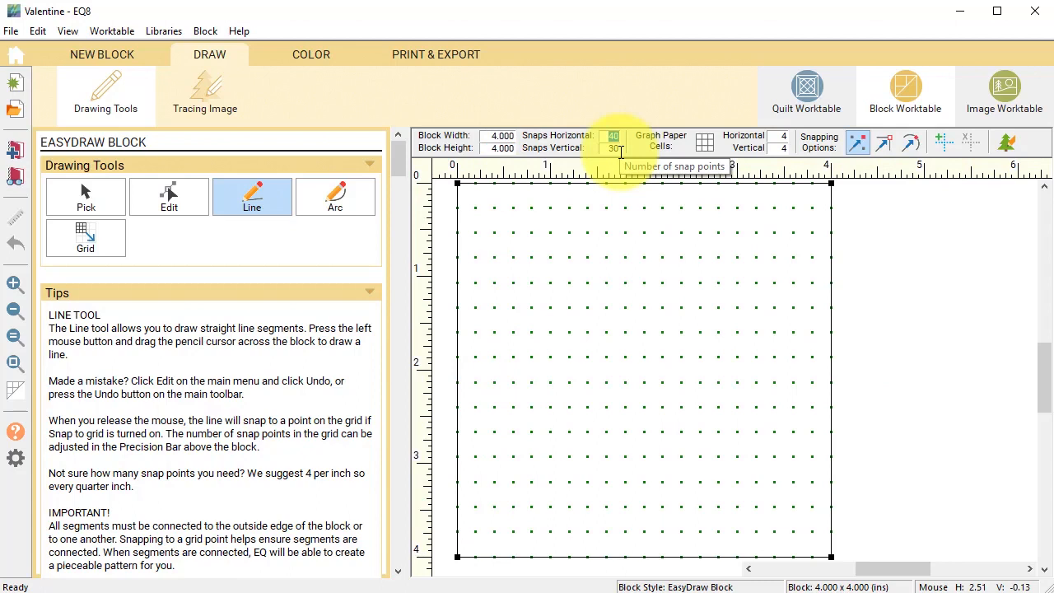
mouse_move(622, 153)
type("8")
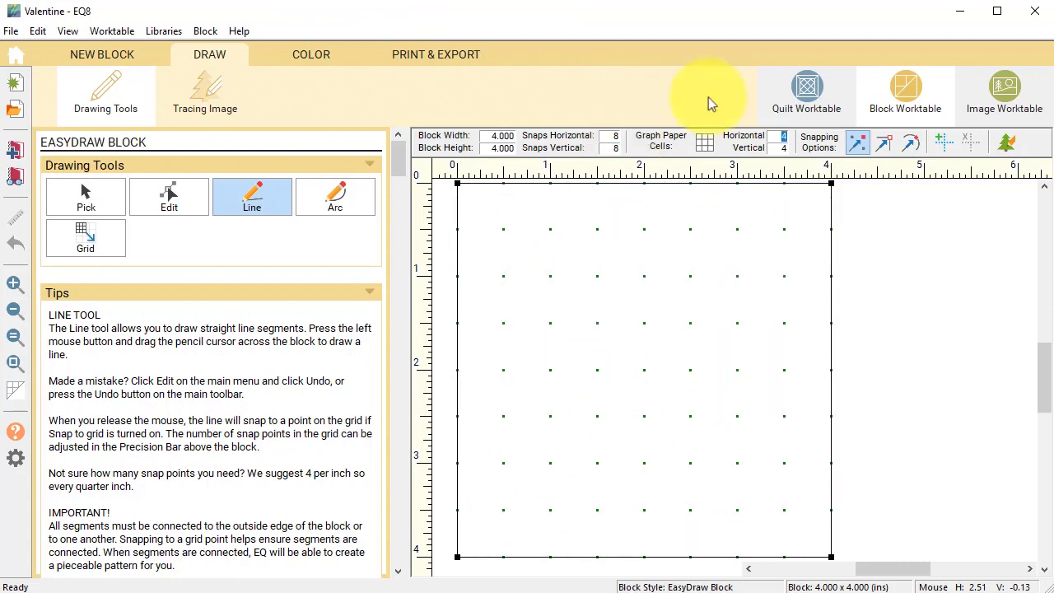
mouse_move(859, 142)
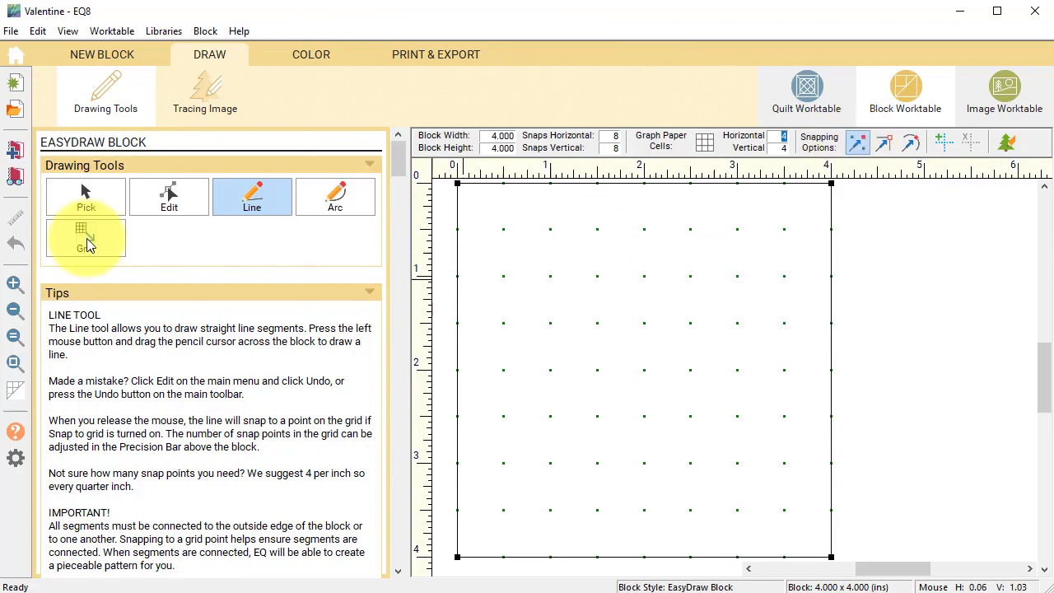
Draw a 2 by 2 grid corner to corner across the block
left_click(86, 238)
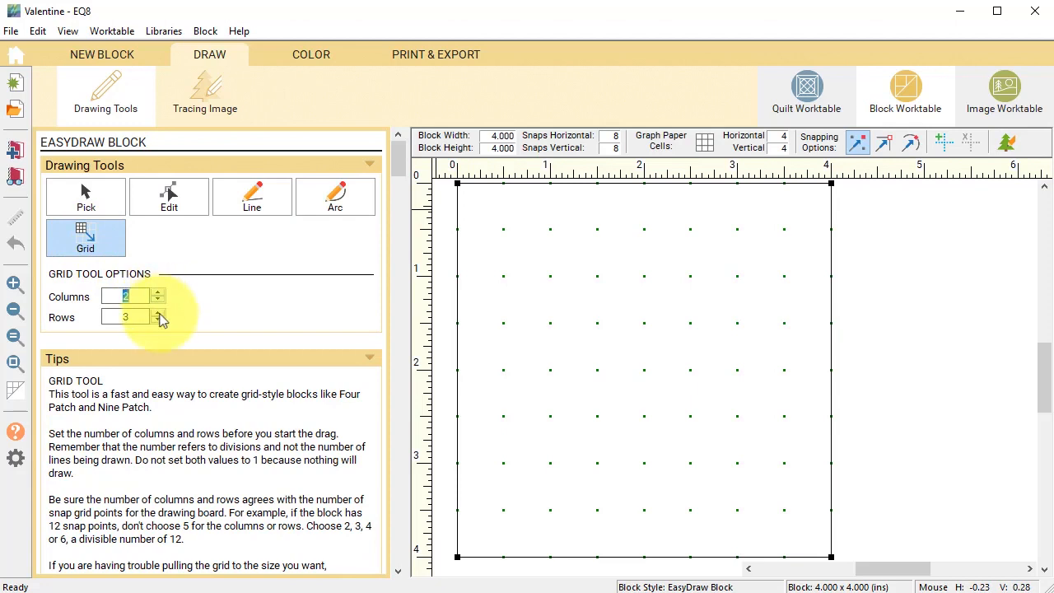
left_click(158, 320)
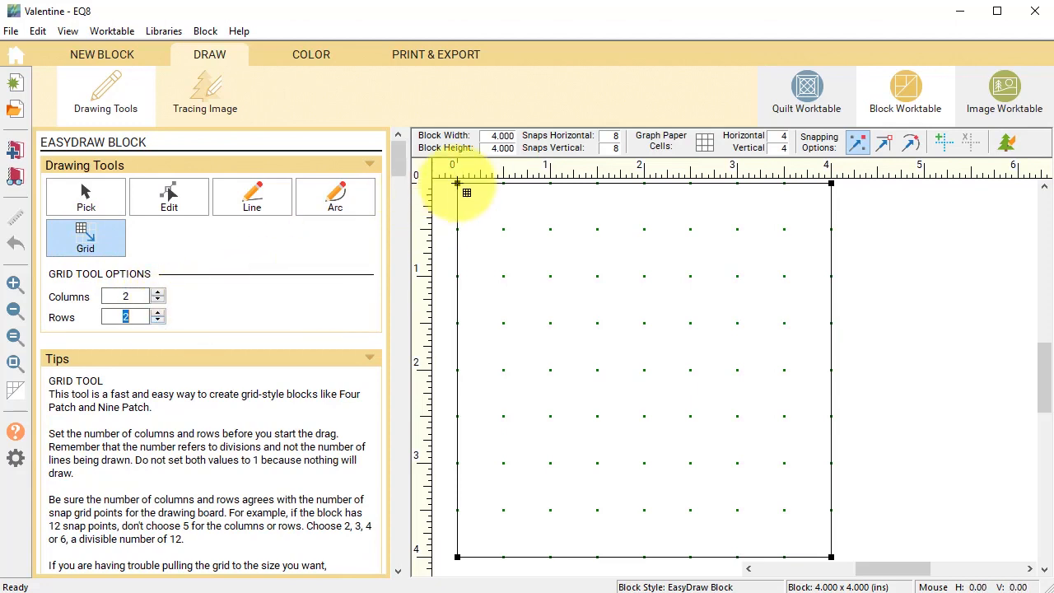
left_click_drag(457, 183, 831, 556)
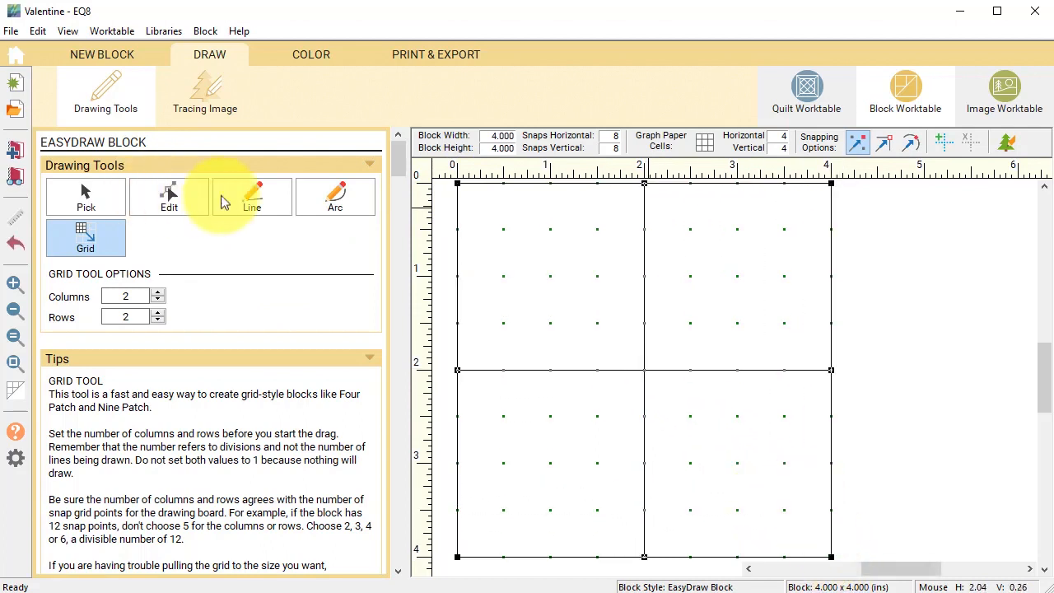
Draw diagonal lines from both side midpoints to the bottom centre, forming the heart's V
left_click(252, 196)
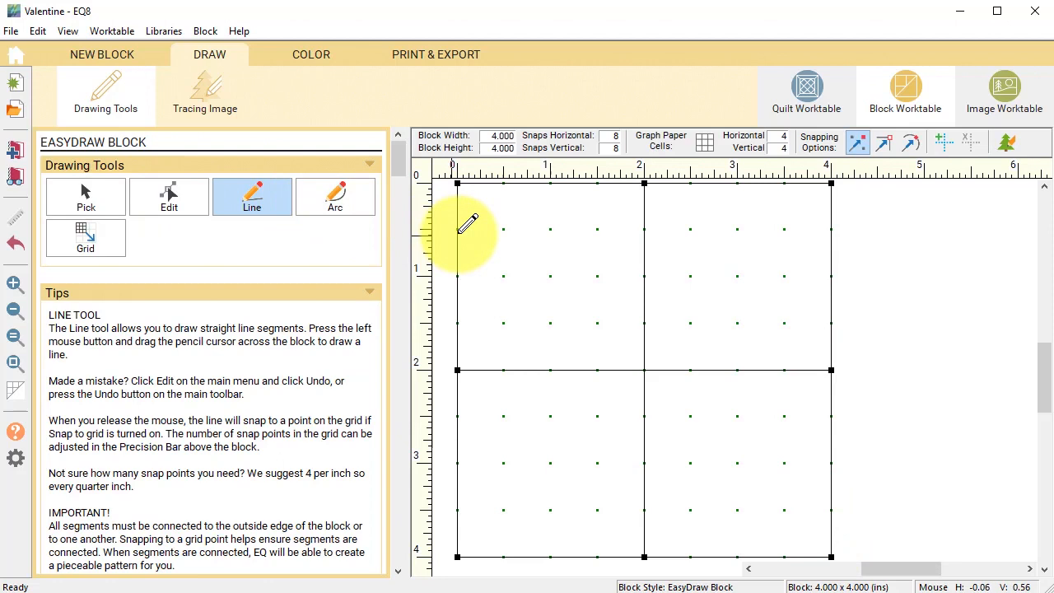
mouse_move(518, 178)
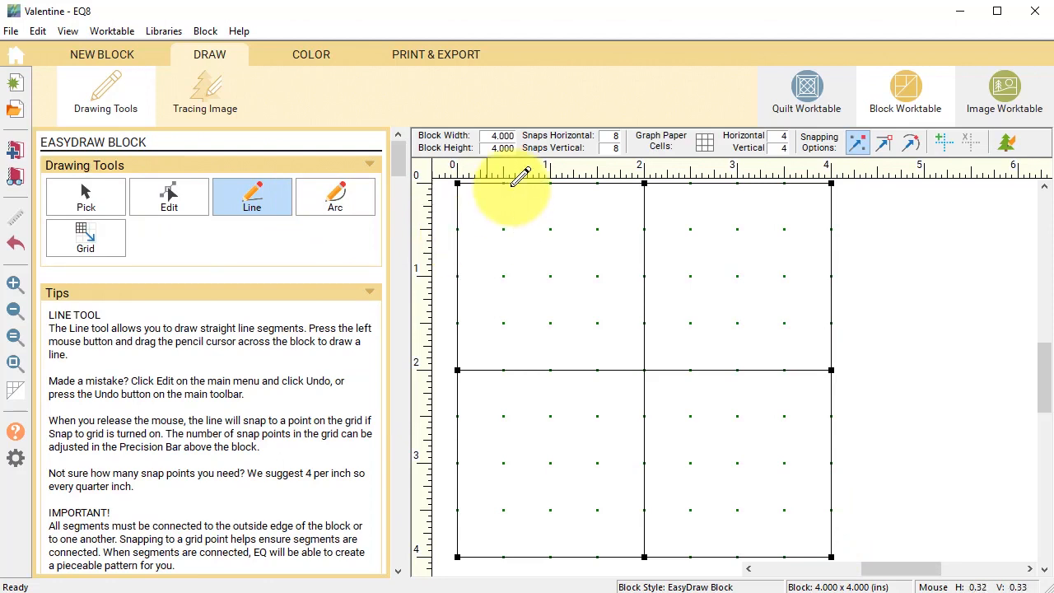
mouse_move(474, 218)
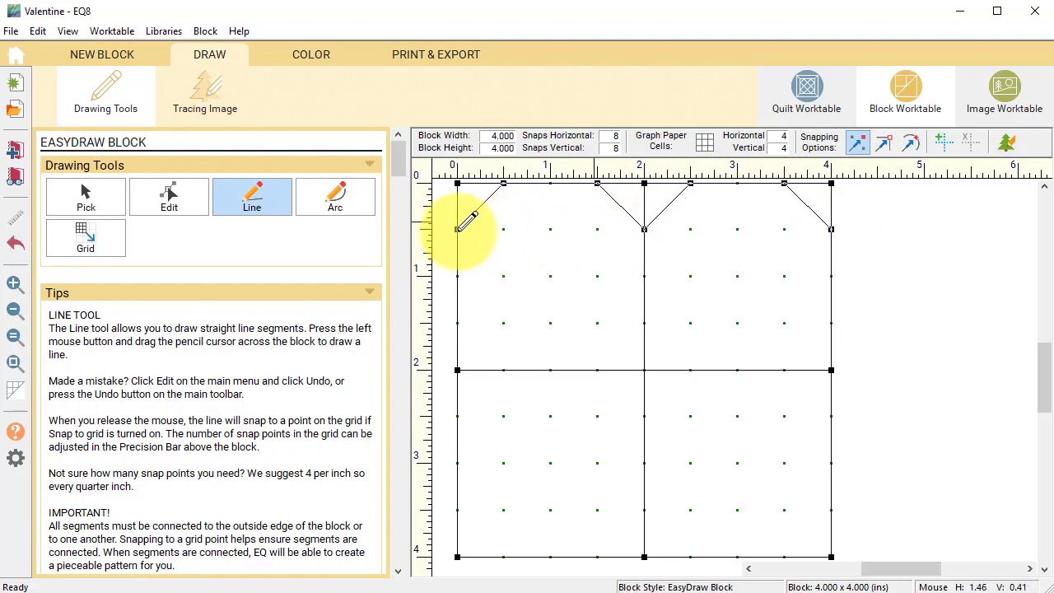
mouse_move(515, 342)
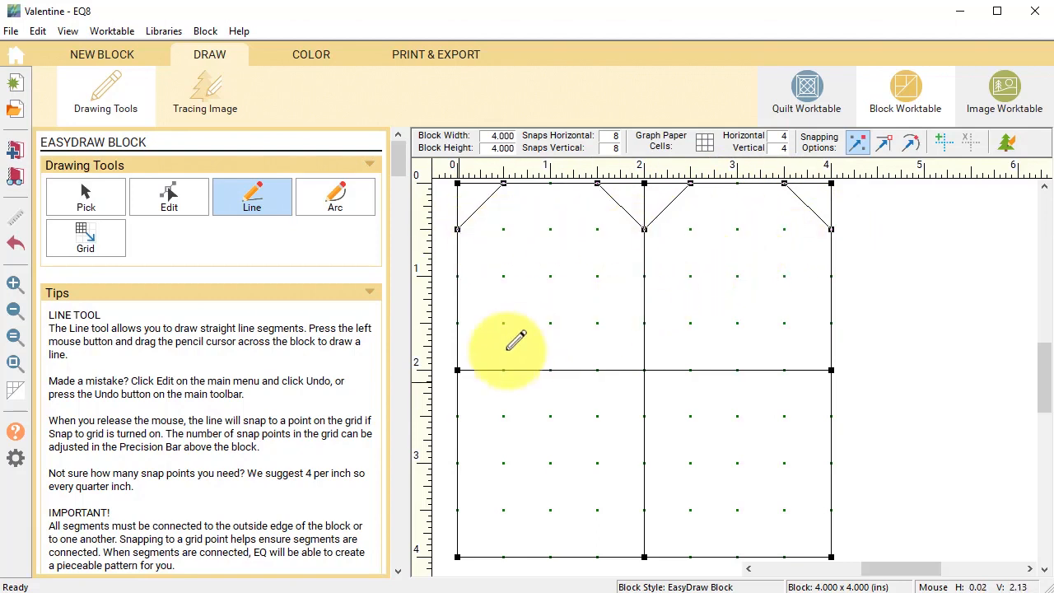
left_click_drag(457, 369, 643, 558)
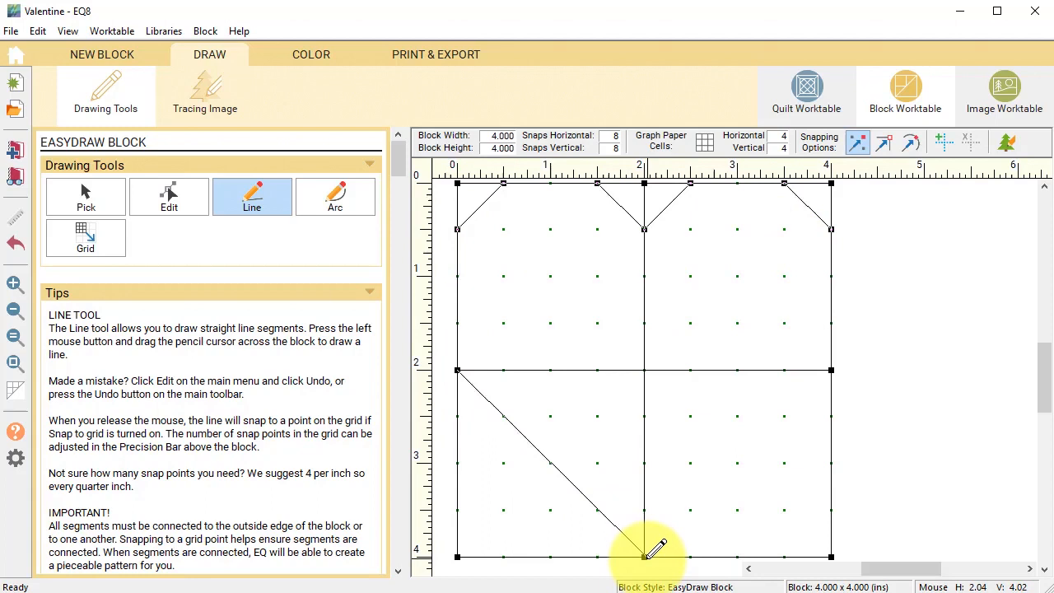
left_click_drag(645, 556, 831, 369)
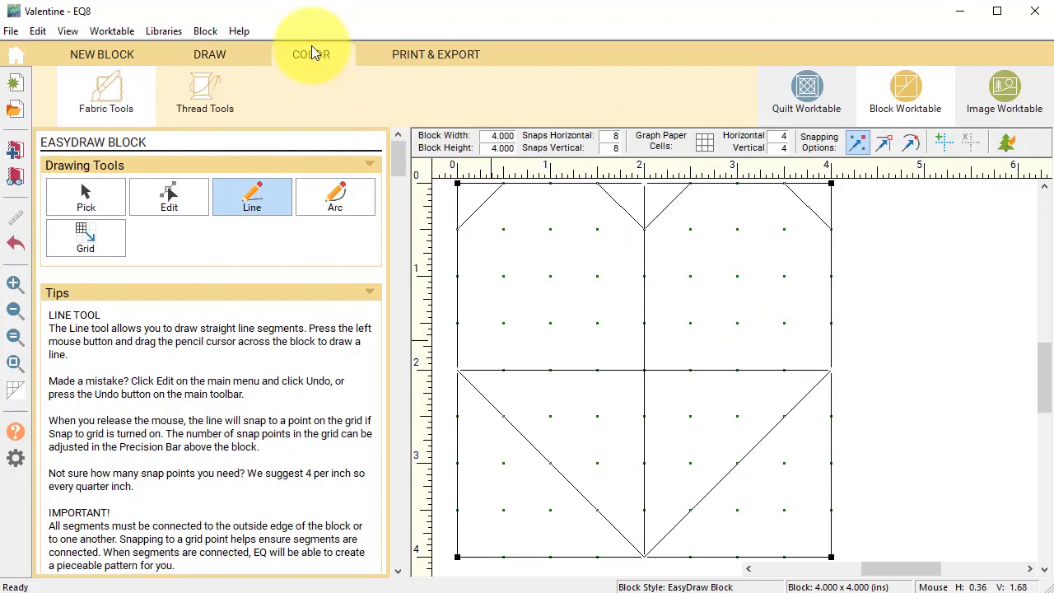
Add every Riley Blake-New Dawn fabric from the library to the sketchbook
left_click(311, 55)
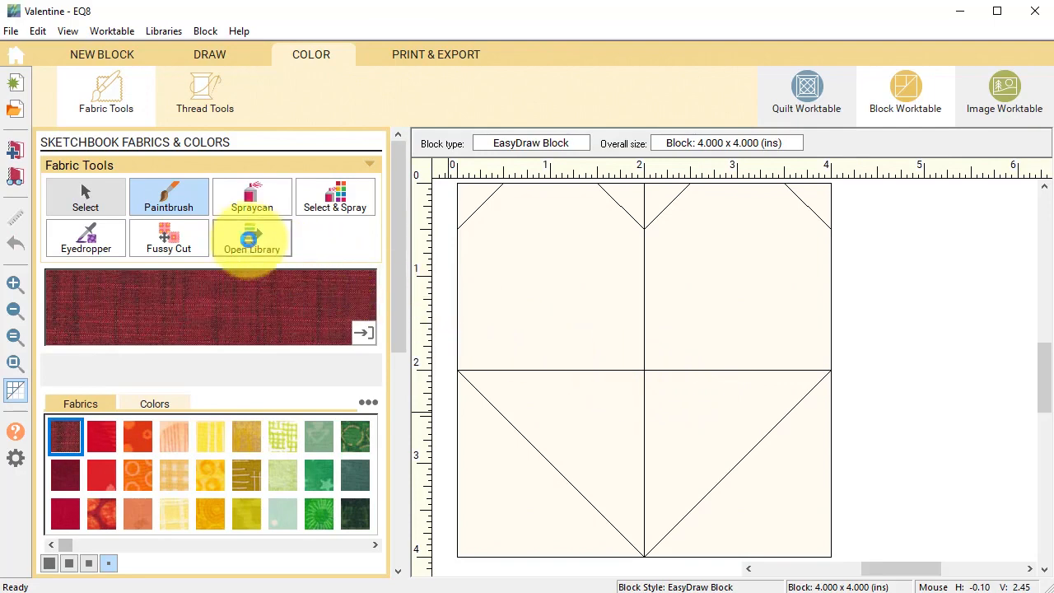
left_click(252, 238)
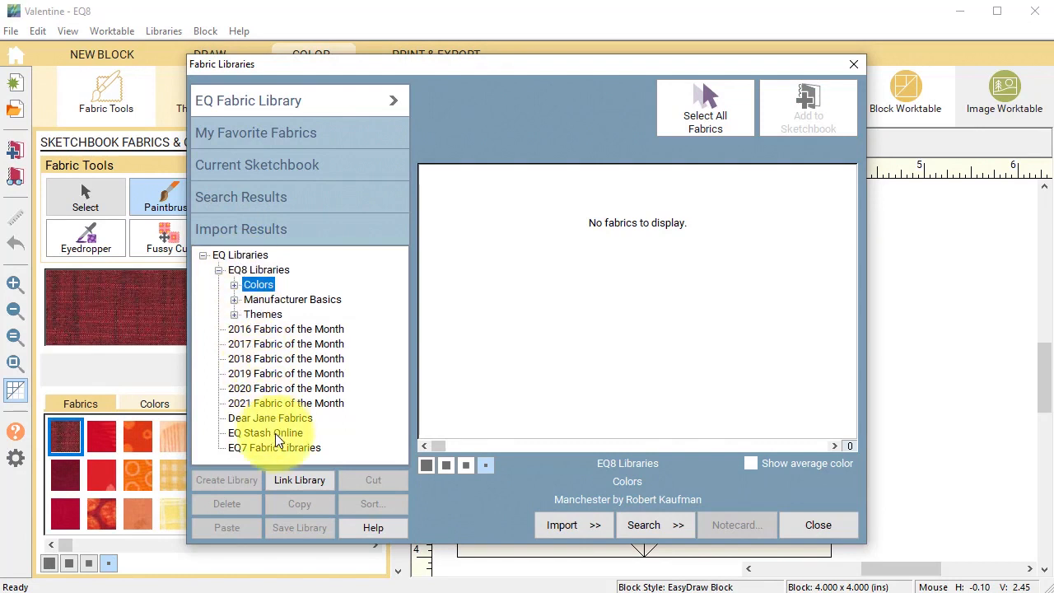
left_click(235, 448)
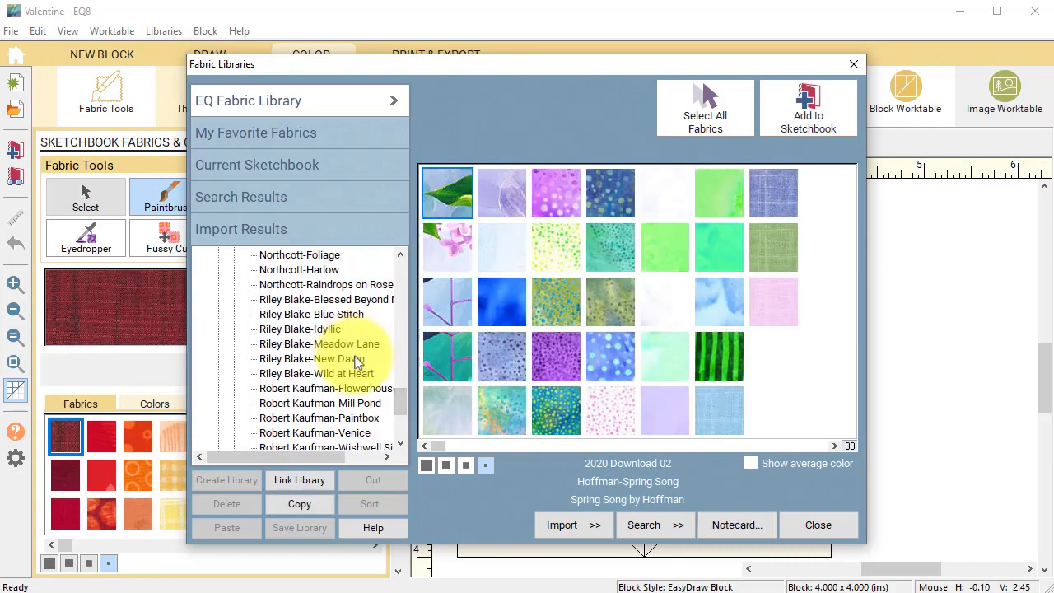
left_click(312, 358)
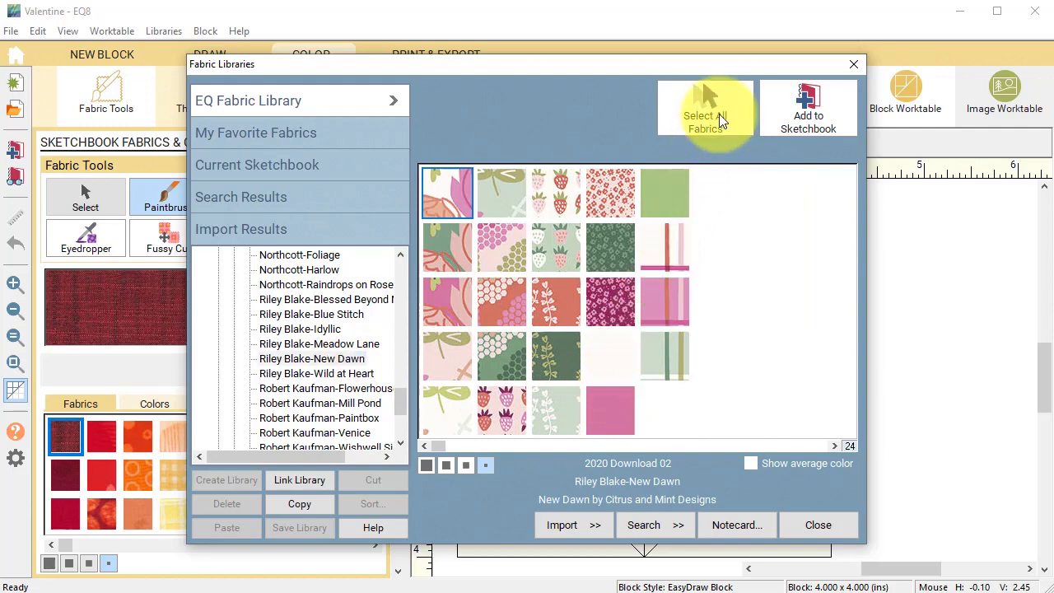
left_click(808, 107)
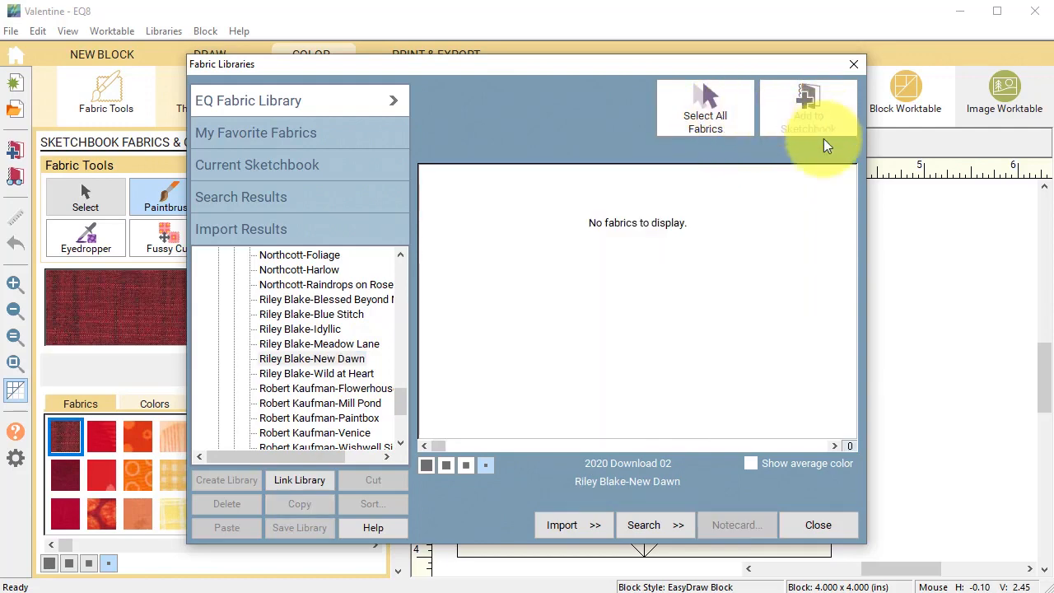
left_click(818, 525)
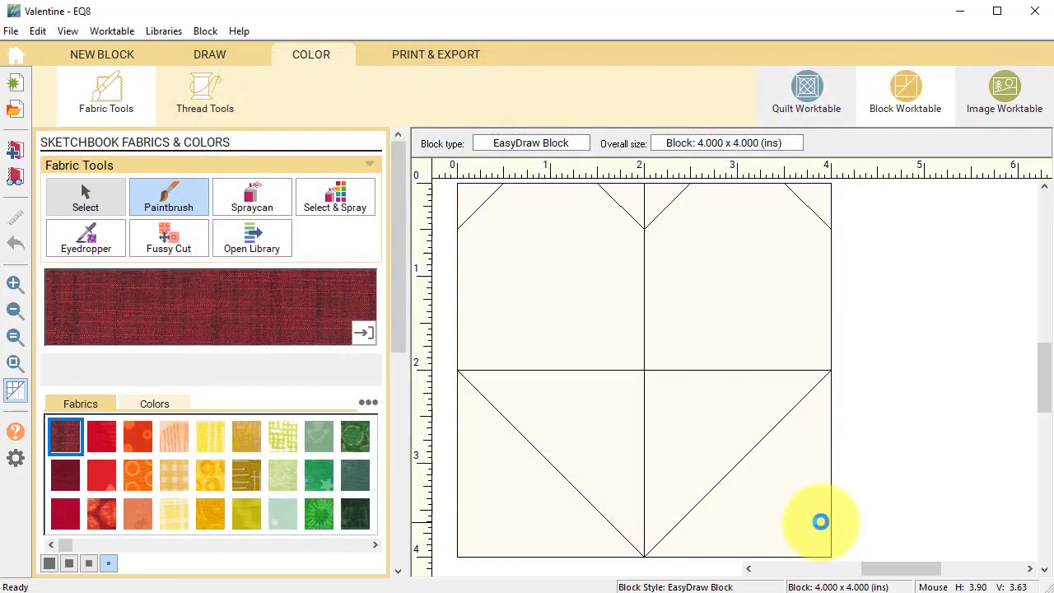
Colour the heart with pink, maroon floral, strawberry and plaid fabrics on cream bee-print
left_click(375, 545)
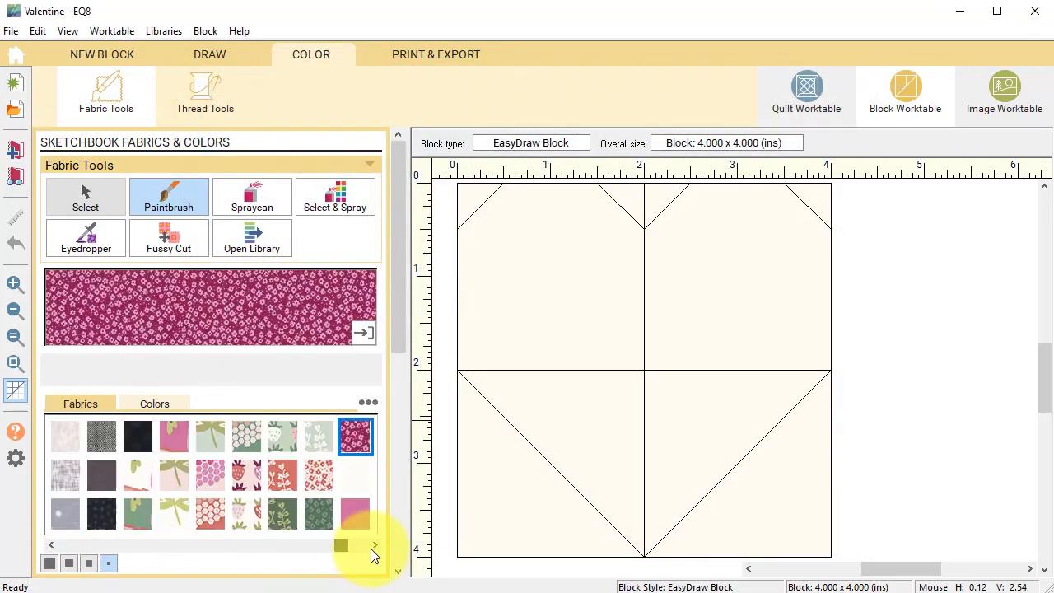
left_click(375, 545)
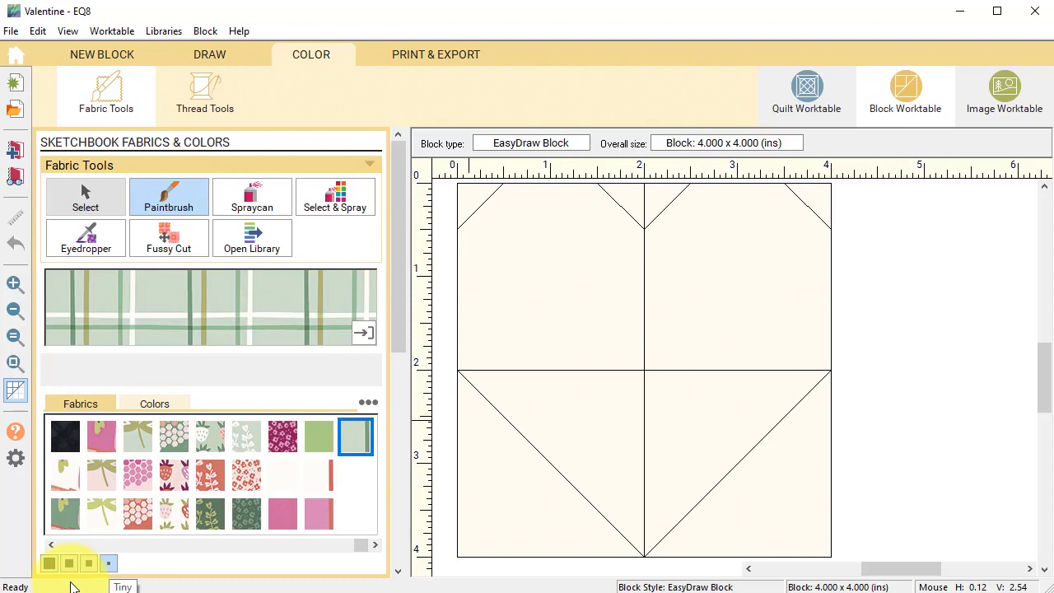
left_click(68, 564)
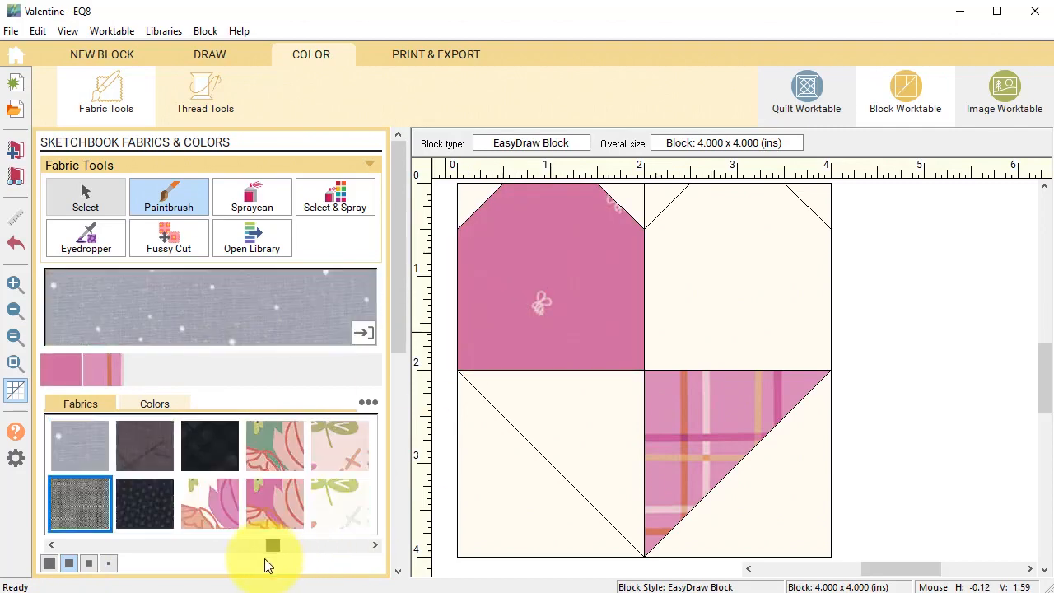
left_click(274, 445)
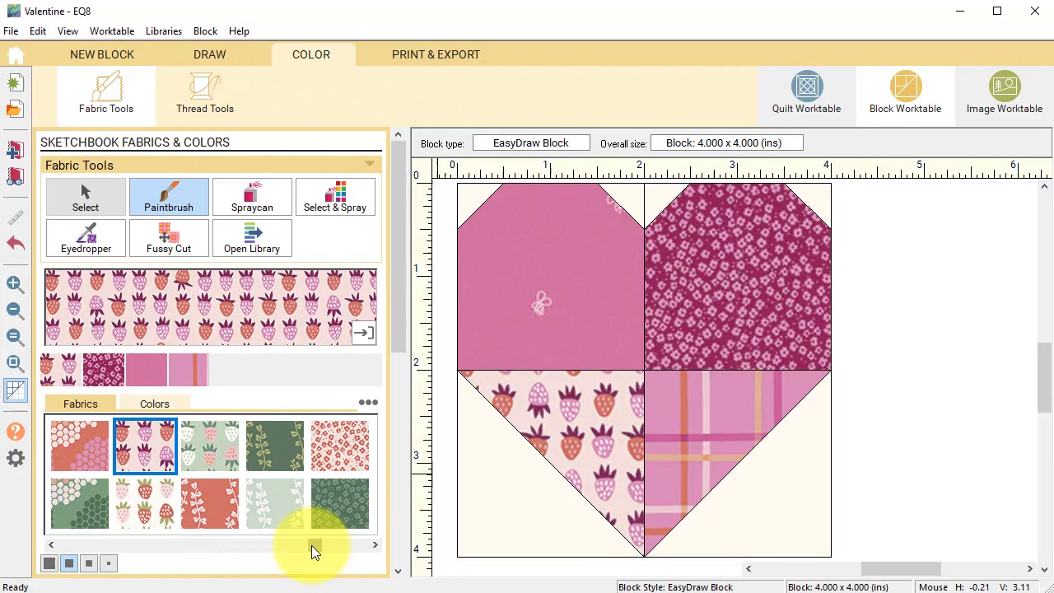
left_click(252, 197)
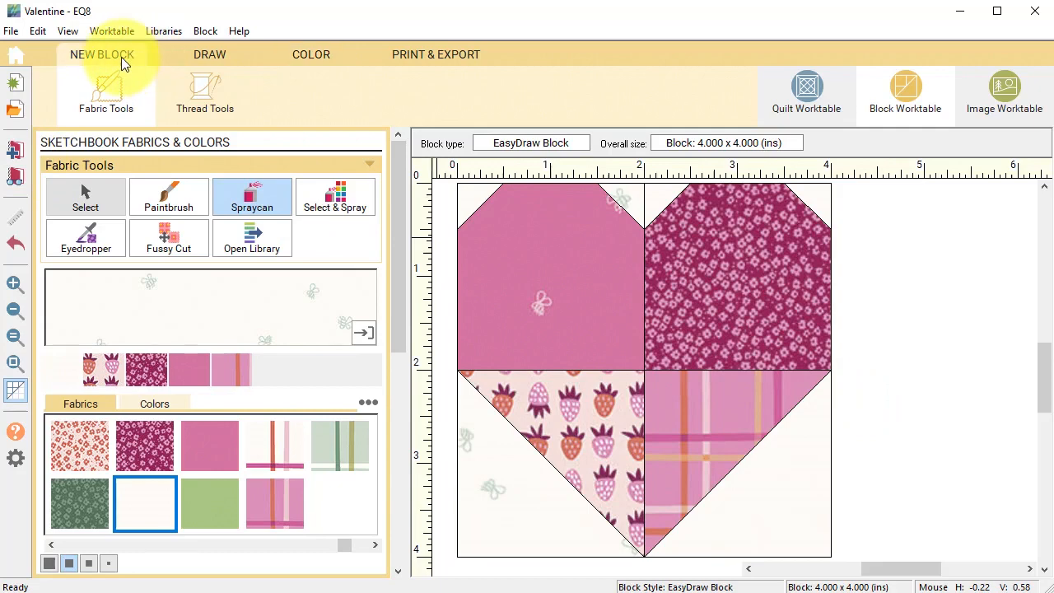
Start a new blank 6 by 6 inch EasyDraw block
left_click(101, 55)
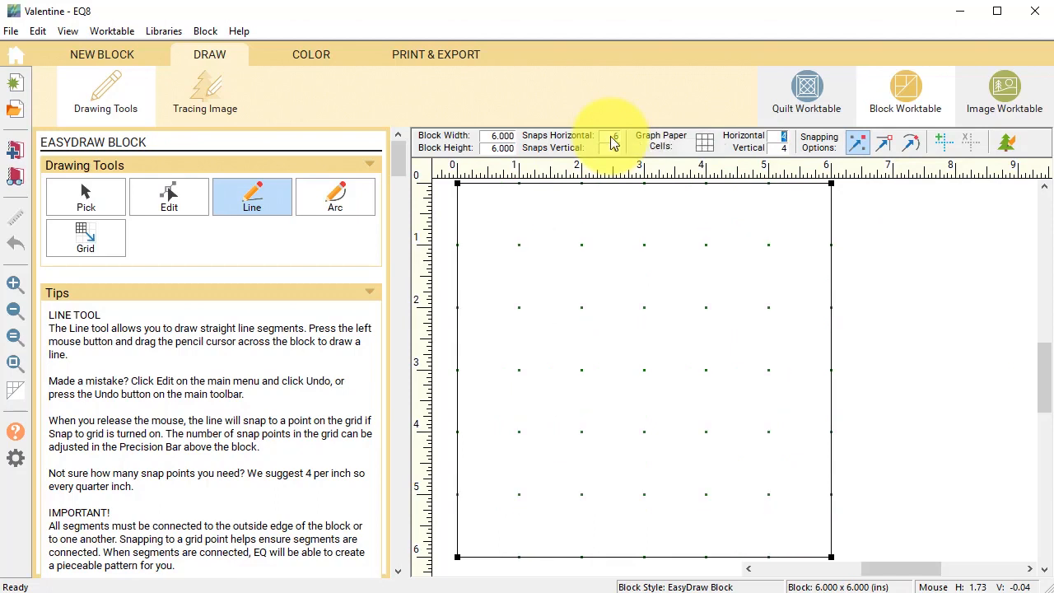
mouse_move(886, 153)
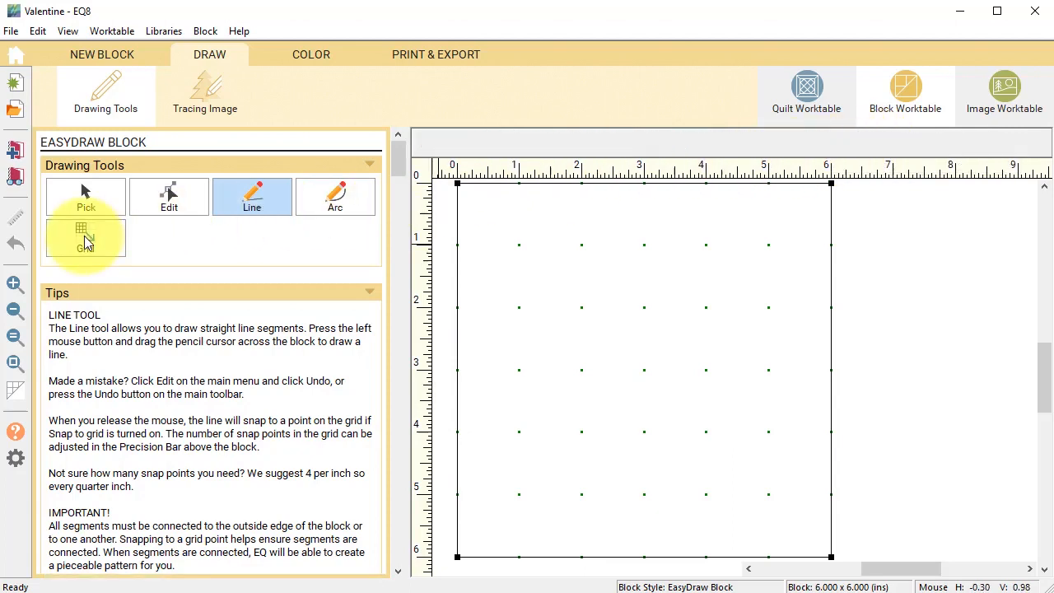
Draw a 2 by 2 grid, then 3 by 1 strip grids inside the quadrants
left_click(85, 239)
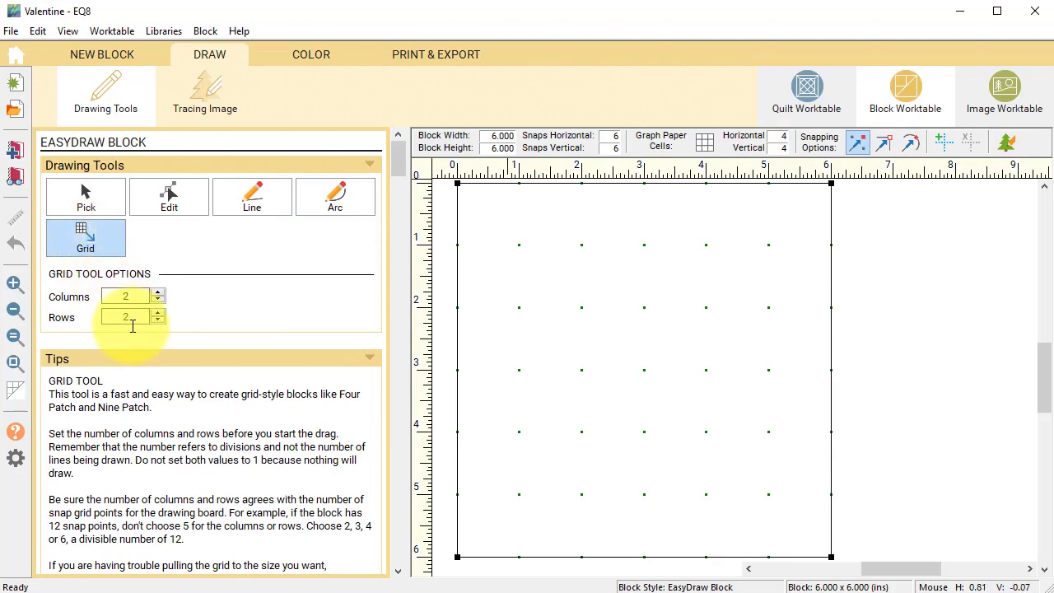
mouse_move(466, 192)
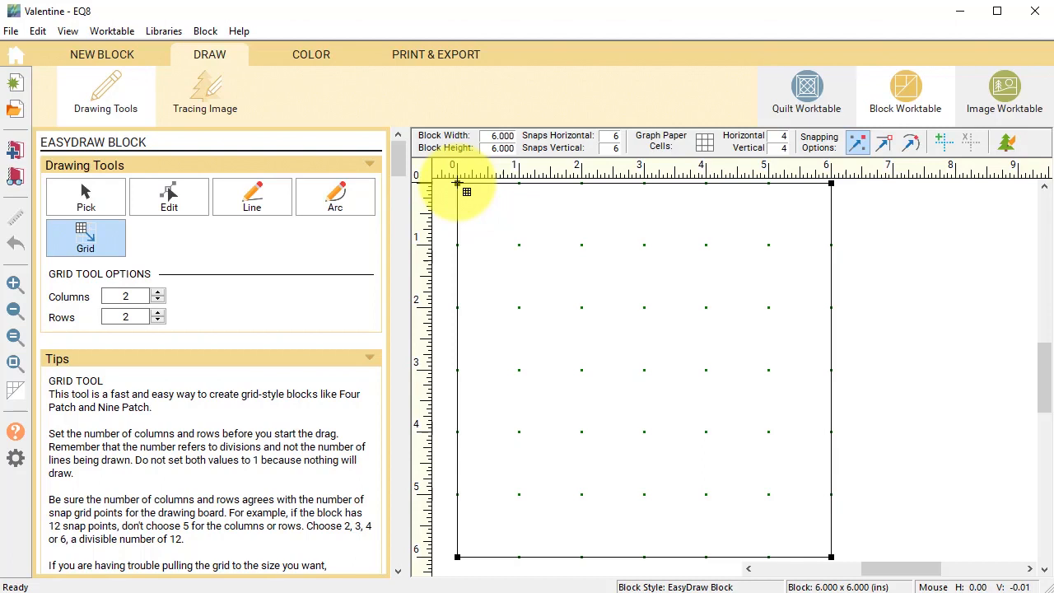
left_click_drag(457, 184, 830, 559)
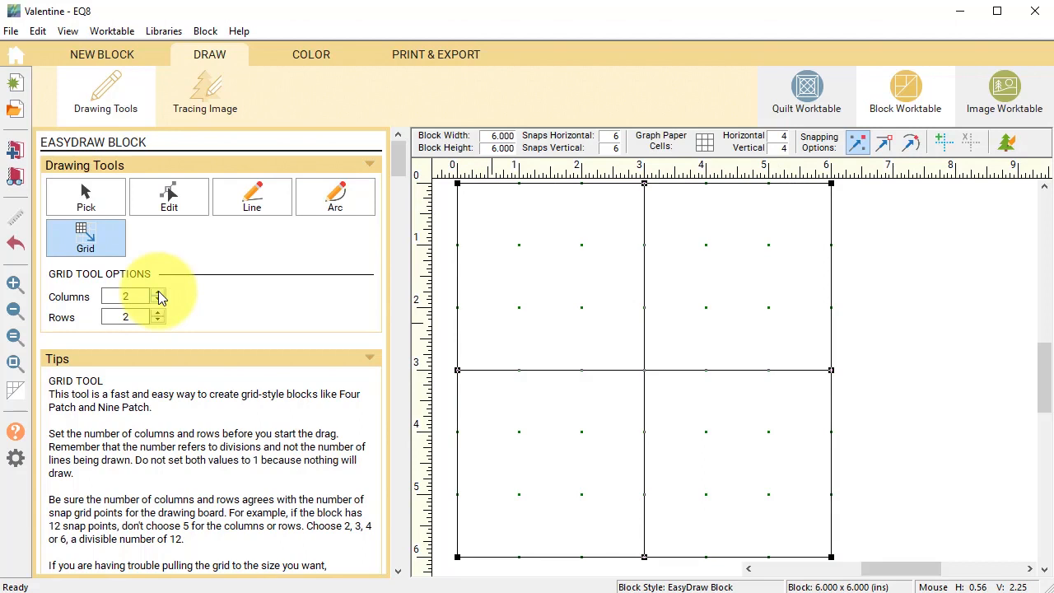
left_click(158, 292)
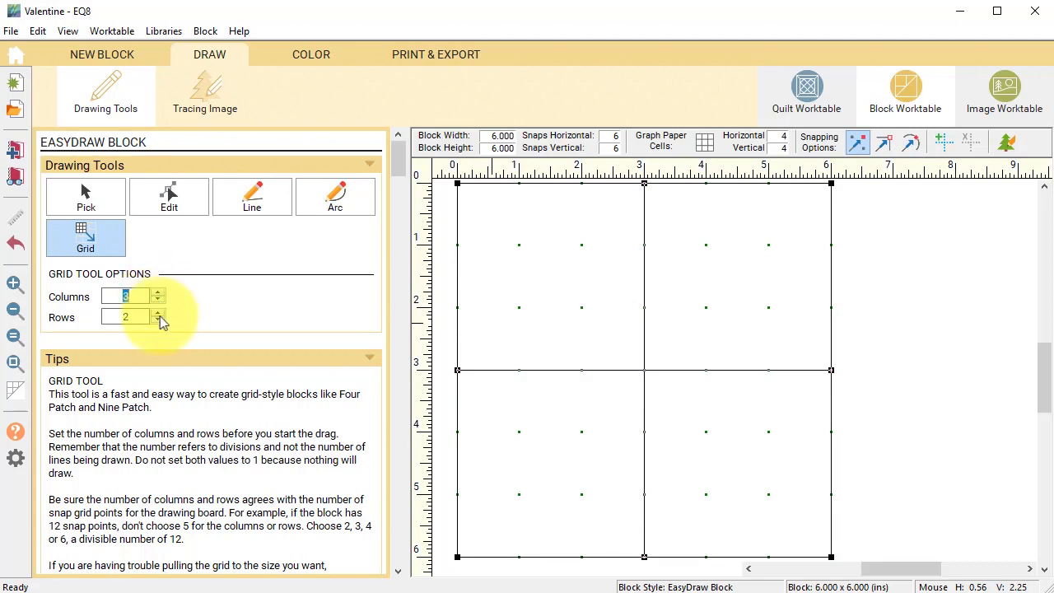
left_click(157, 321)
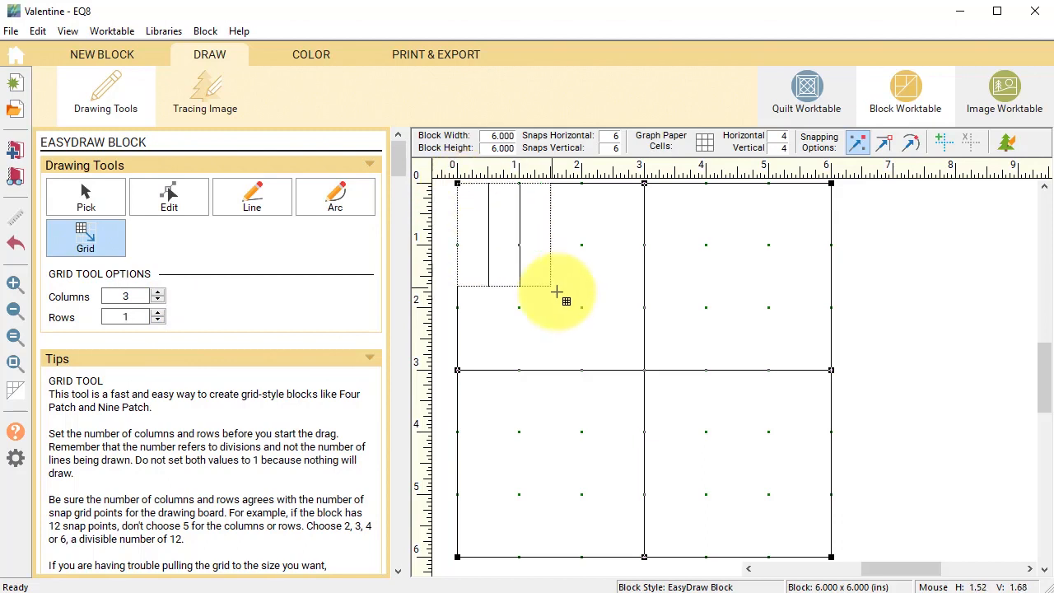
left_click_drag(558, 293, 644, 379)
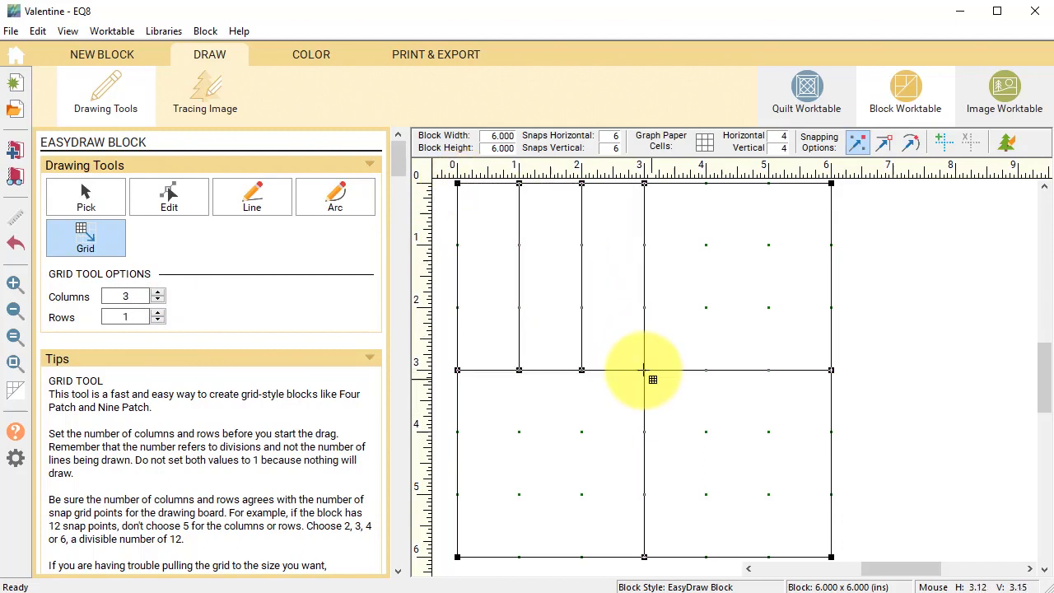
left_click_drag(644, 370, 799, 534)
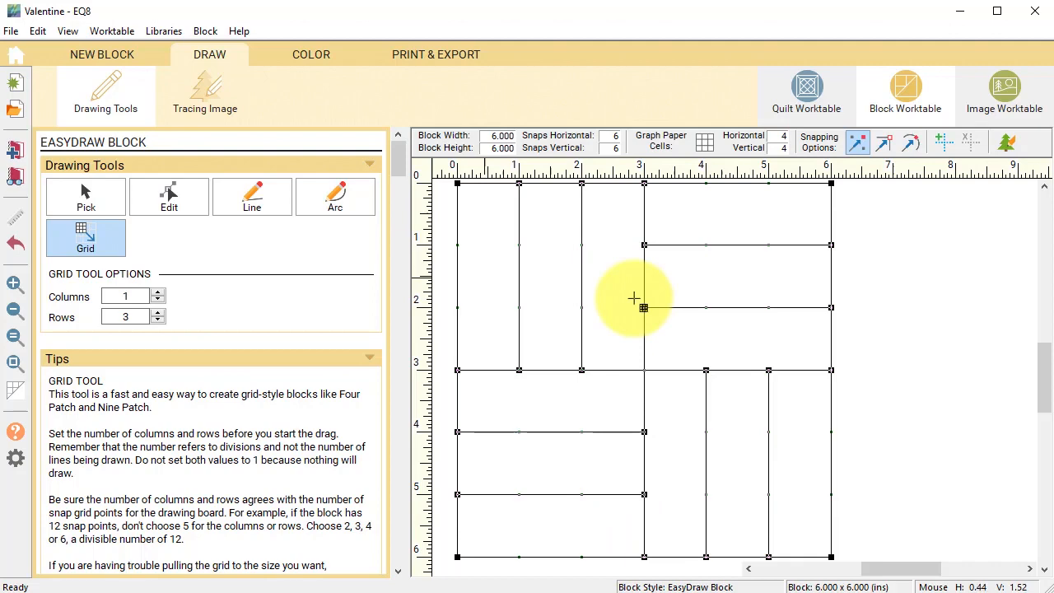
mouse_move(507, 256)
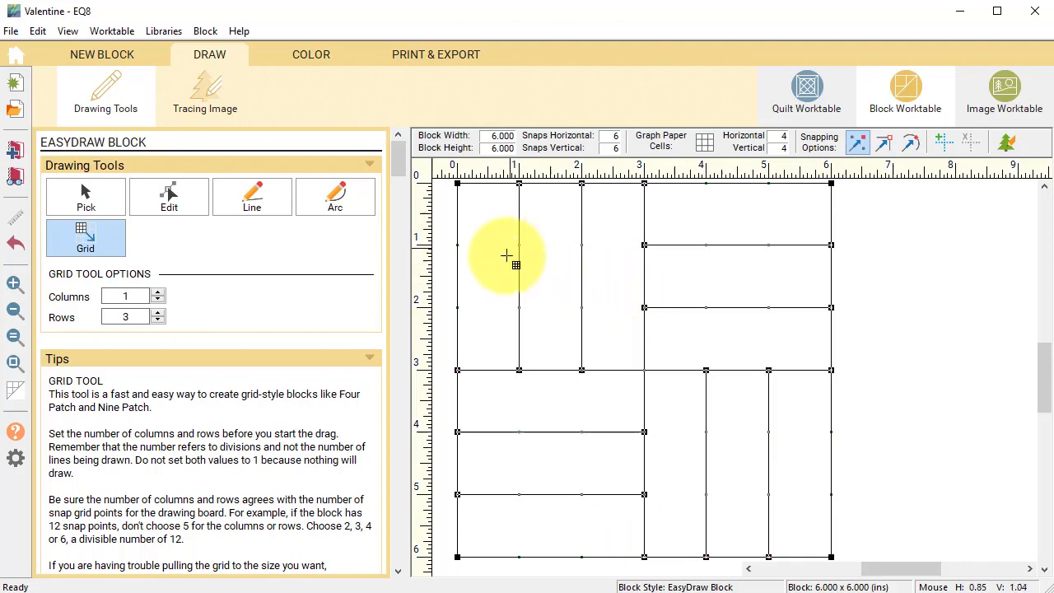
Draw diagonals clipping the top quadrant corners and running down to the bottom centre point
left_click(252, 196)
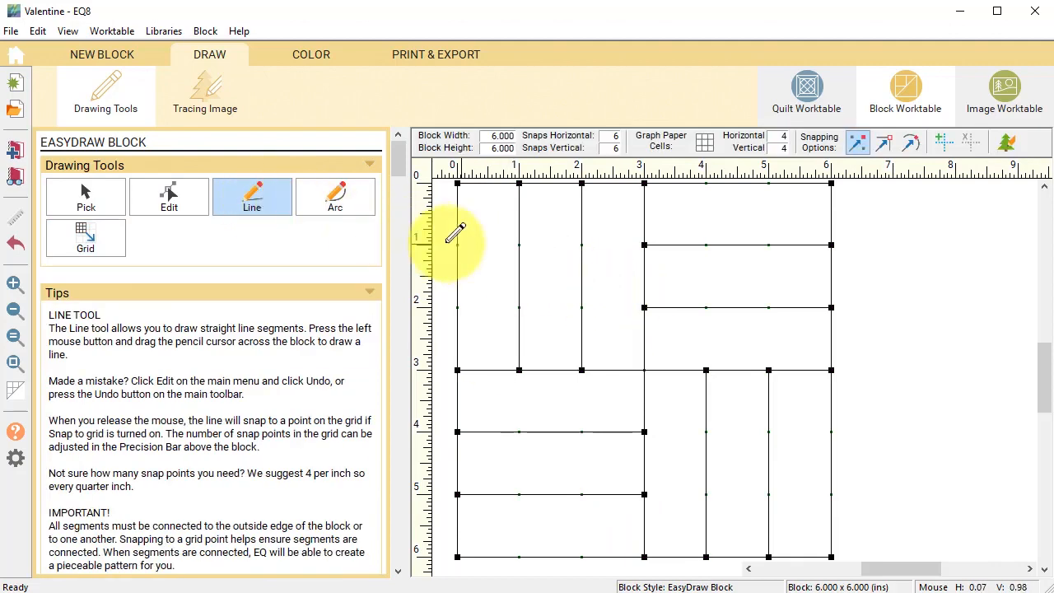
left_click_drag(458, 244, 581, 183)
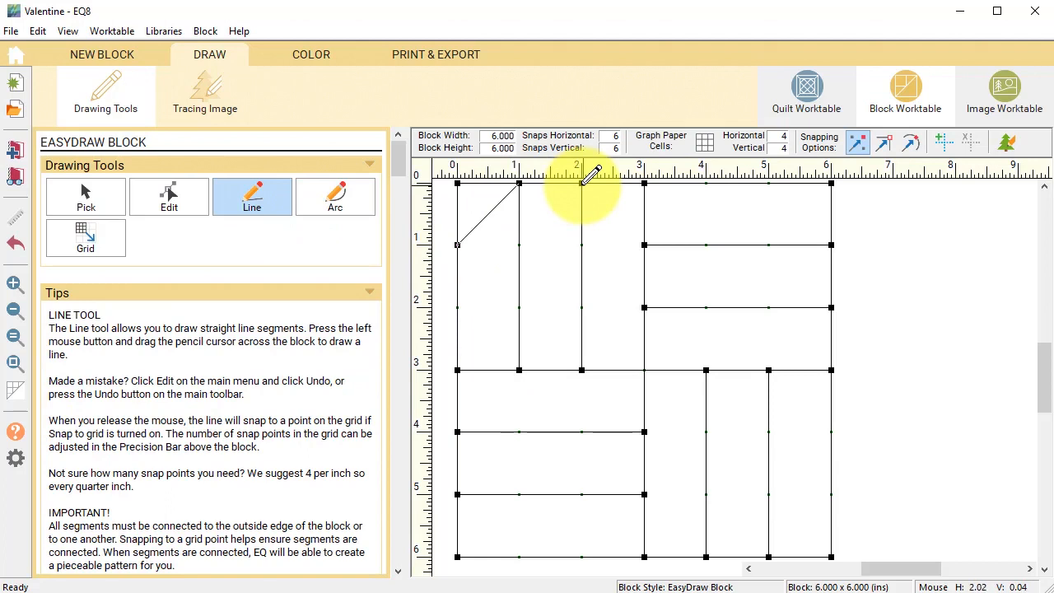
left_click_drag(581, 182, 645, 245)
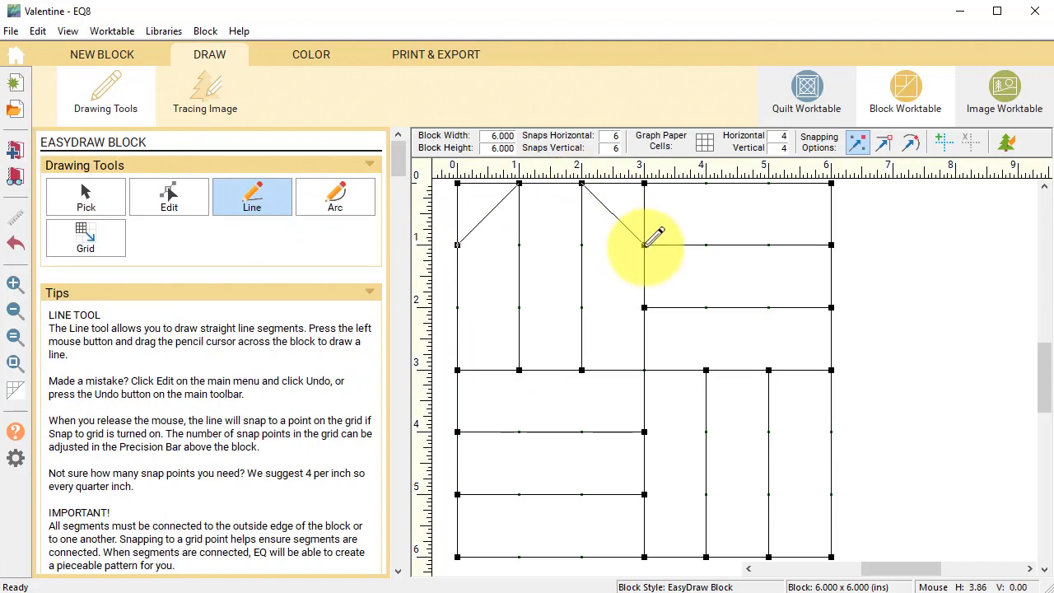
left_click_drag(645, 245, 706, 183)
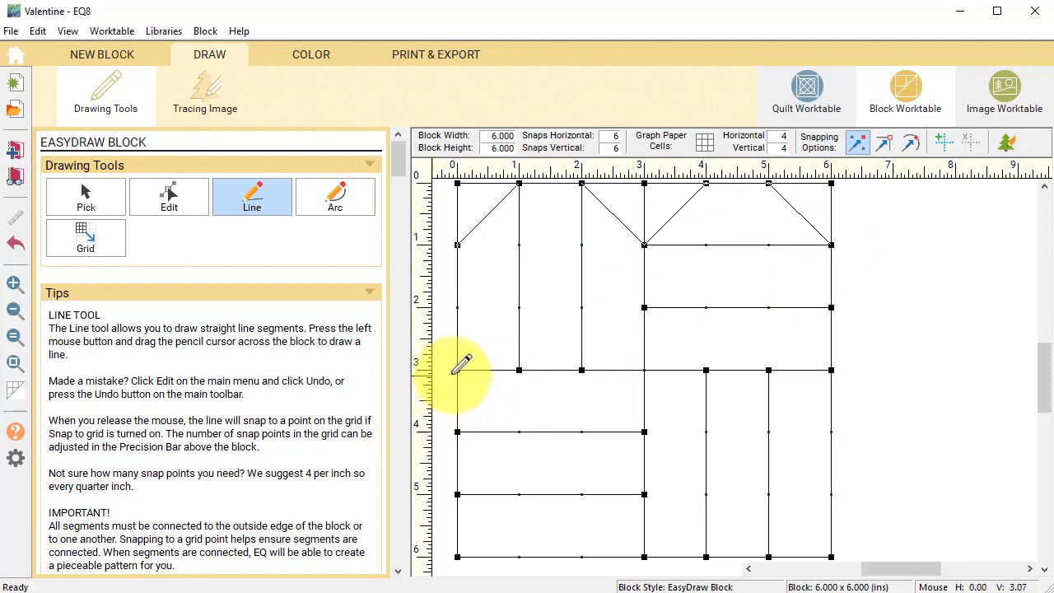
left_click_drag(457, 371, 644, 557)
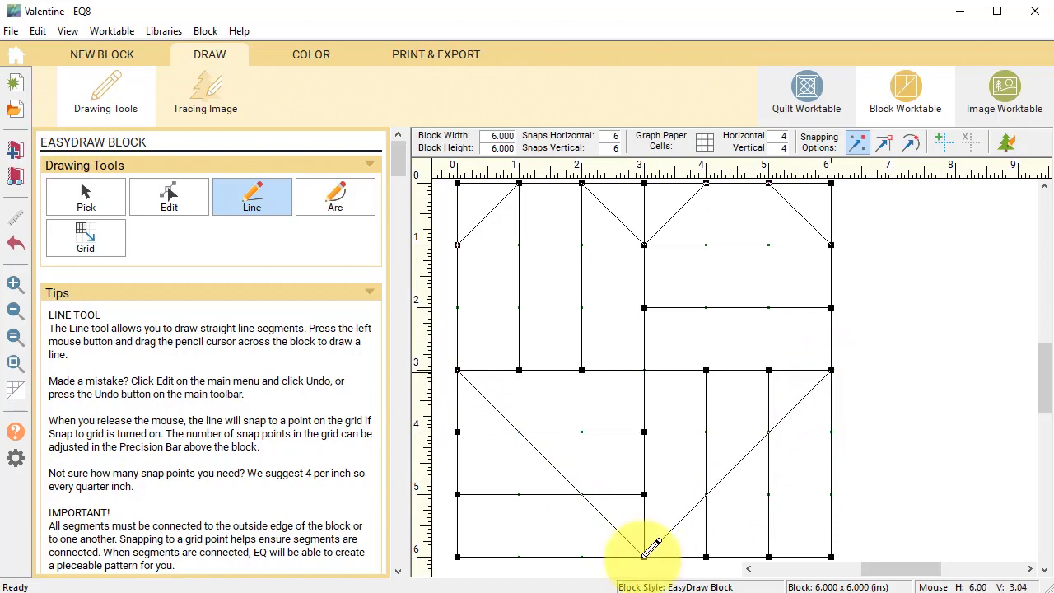
left_click(311, 55)
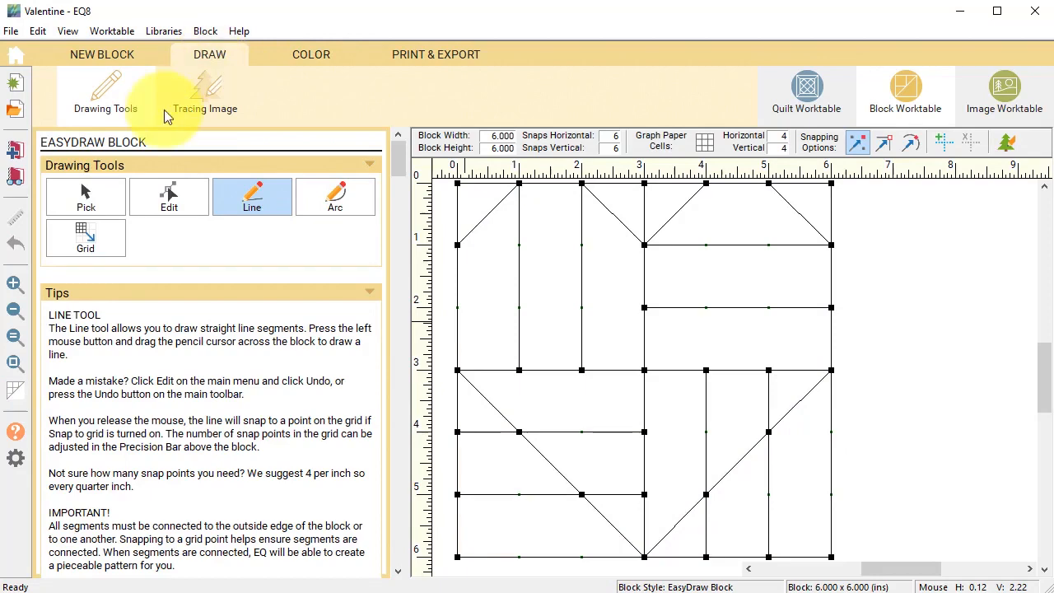
Delete the stray segments outside the heart and start colouring its patches
left_click(84, 196)
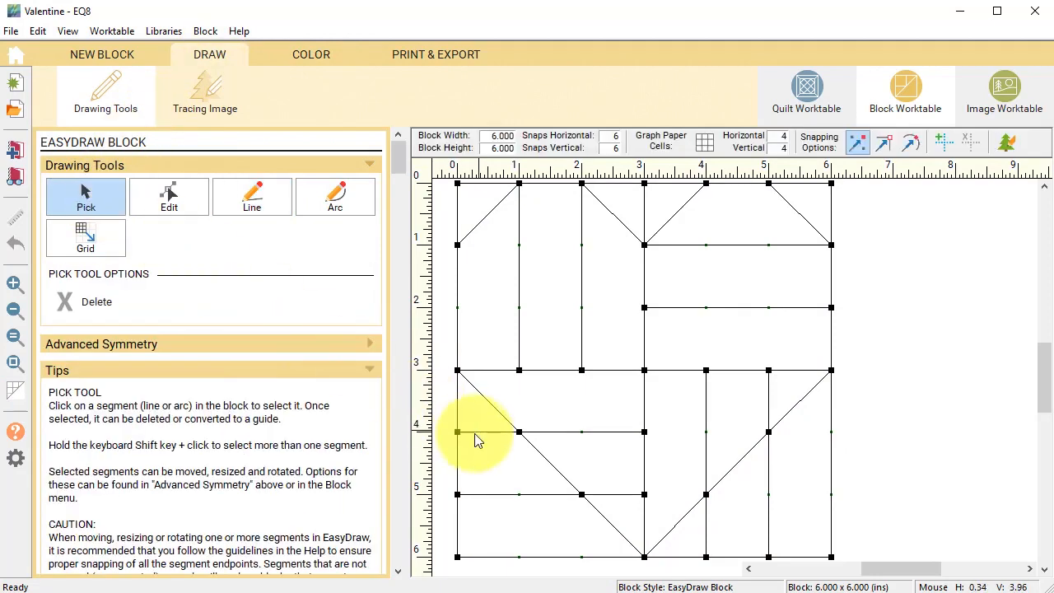
mouse_move(506, 501)
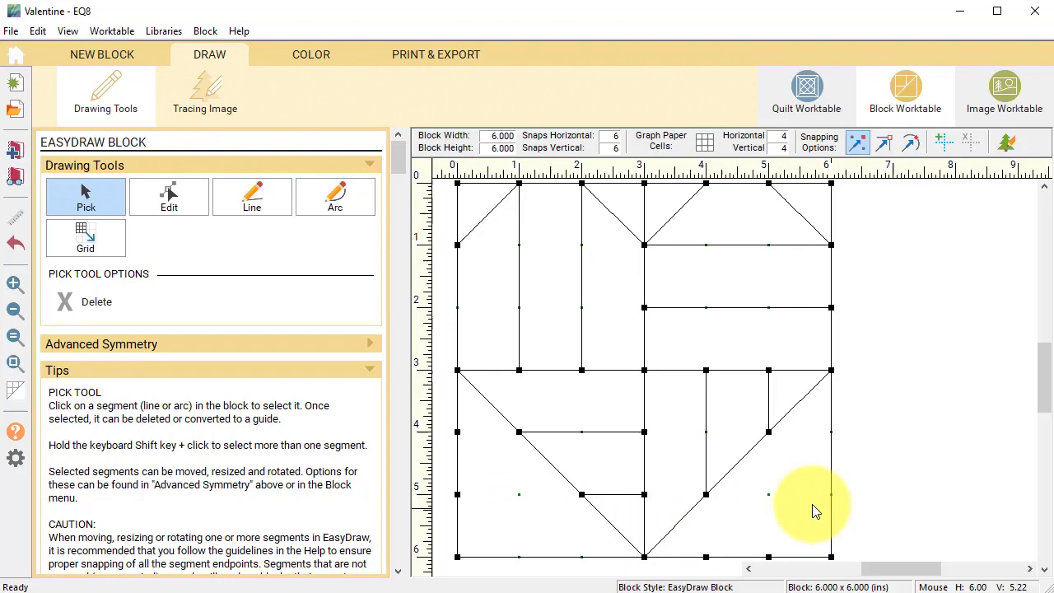
left_click(310, 54)
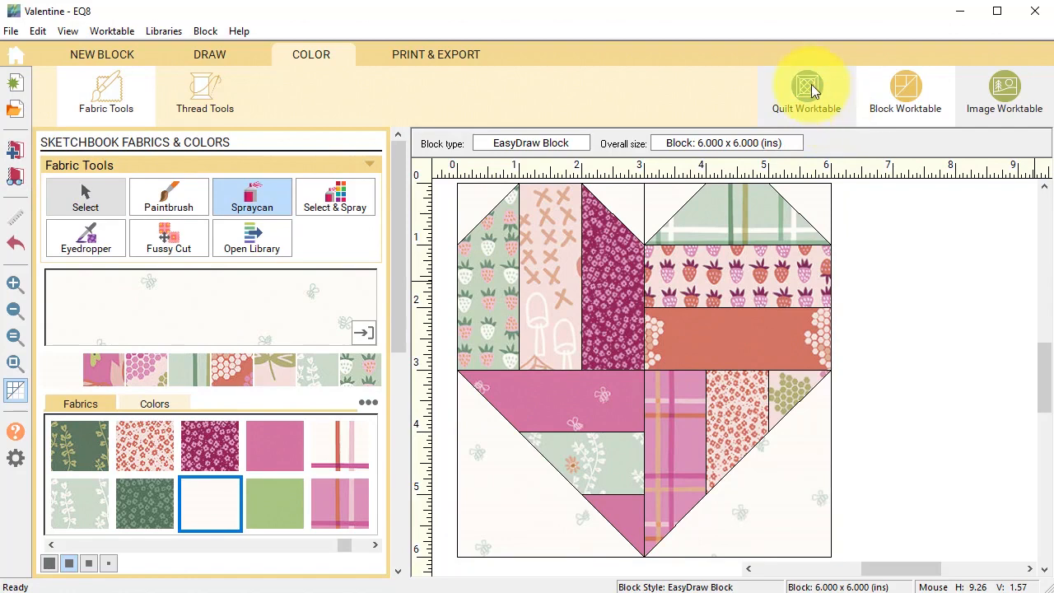
Start a Custom Set quilt layout on the Quilt Worktable
left_click(806, 90)
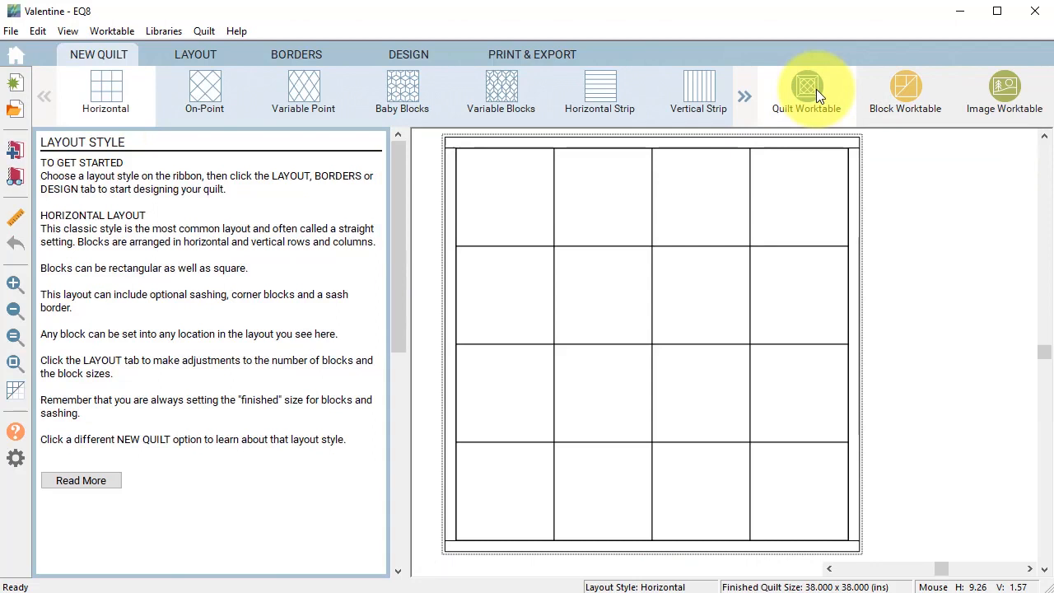
mouse_move(107, 60)
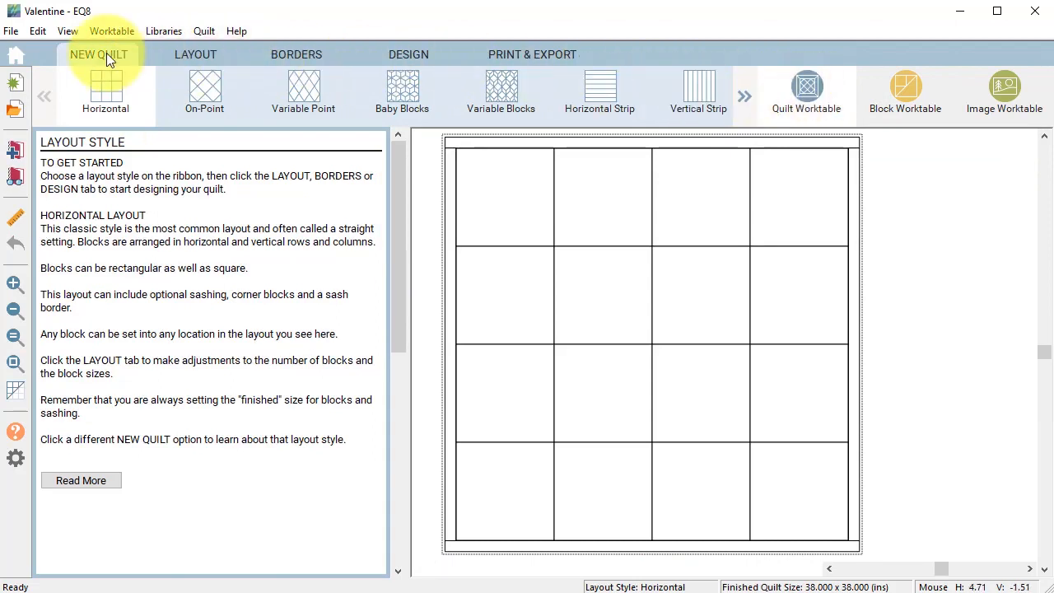
left_click(744, 96)
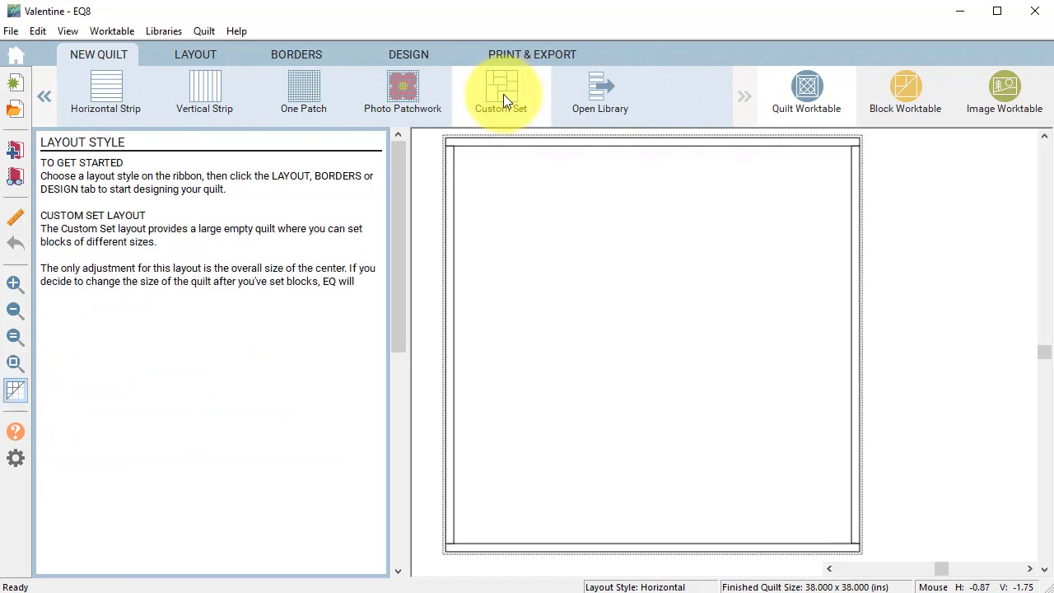
left_click(500, 91)
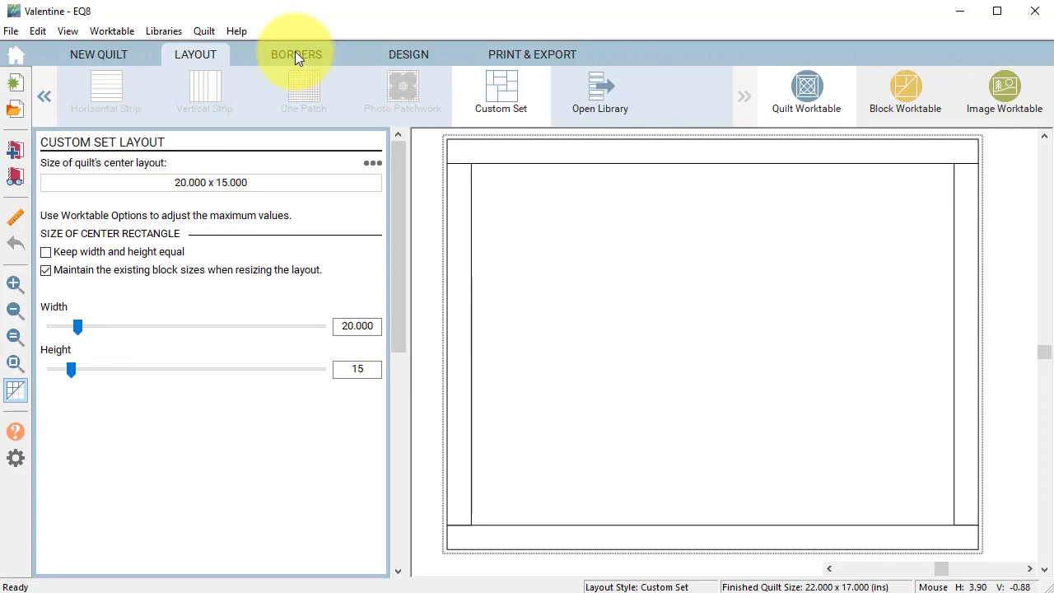
Add a 0.25-inch mitered border so the quilt measures 20.5 by 15.5 inches
left_click(295, 54)
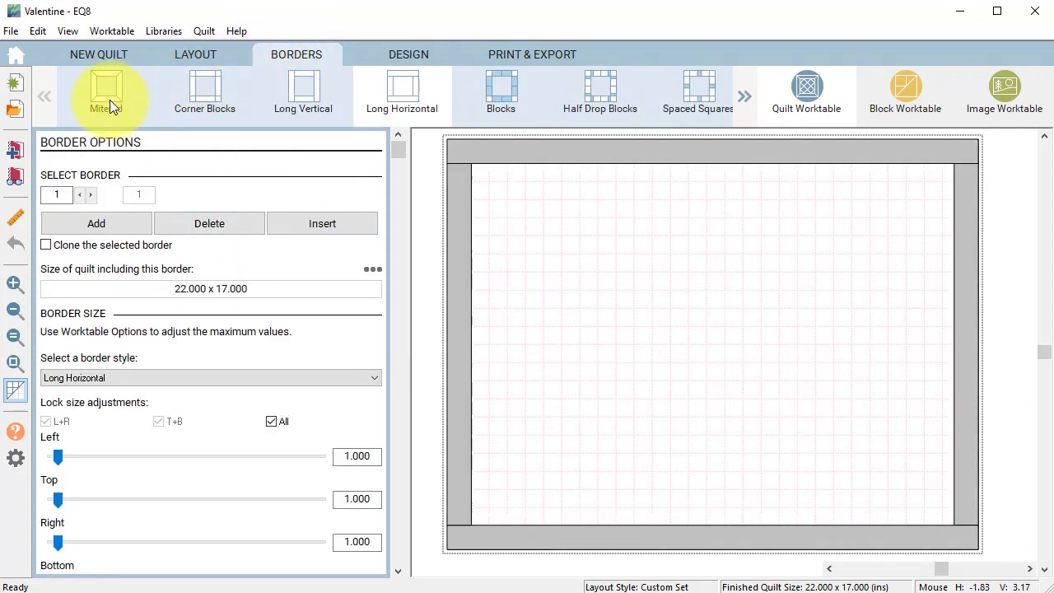
left_click(106, 85)
type(".25")
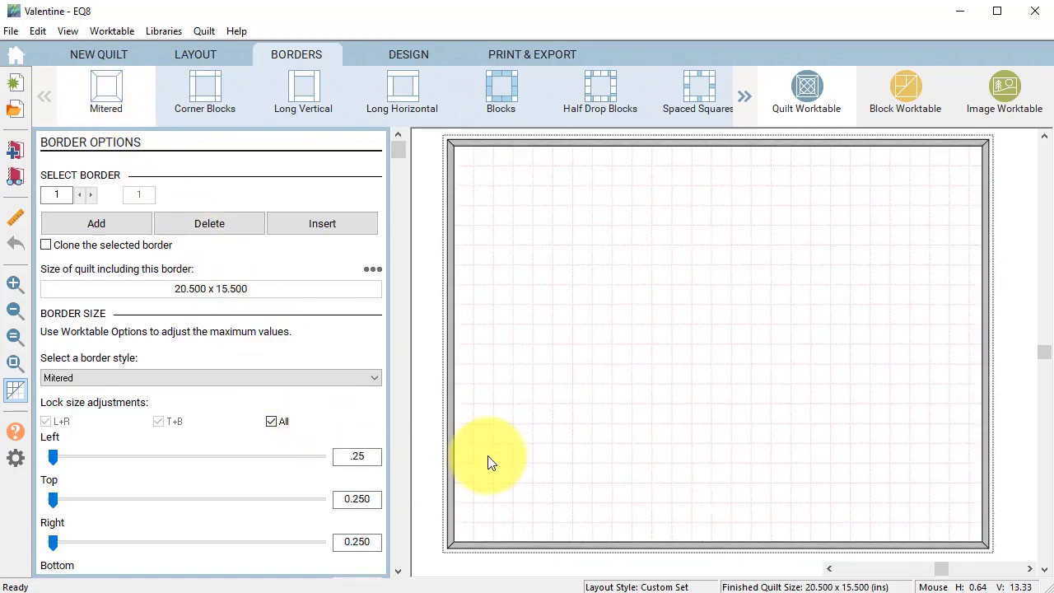
left_click(409, 55)
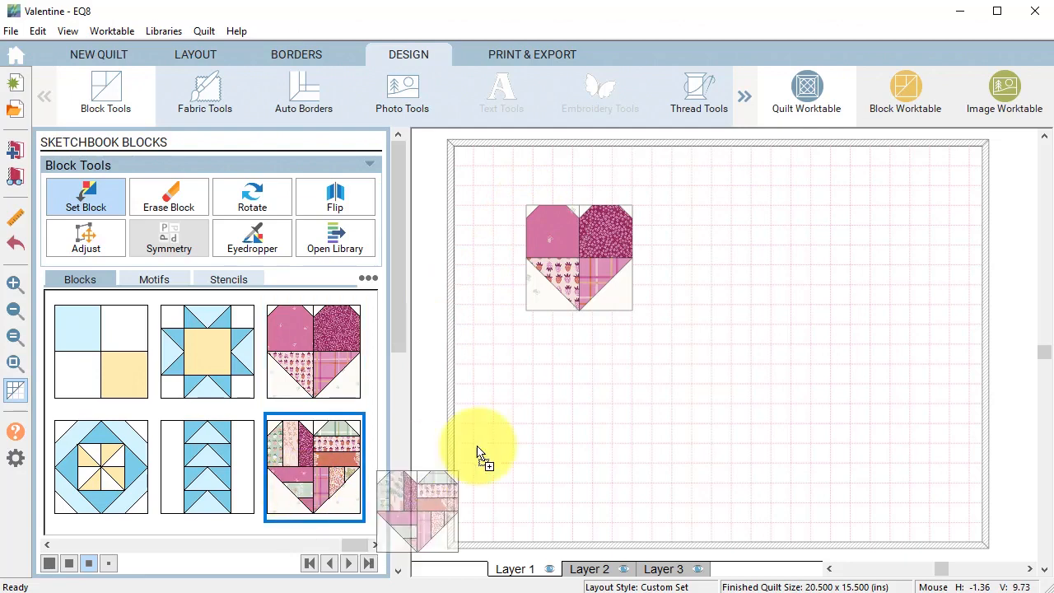
Set the large pieced heart block onto the quilt below-right of the small heart
left_click(749, 396)
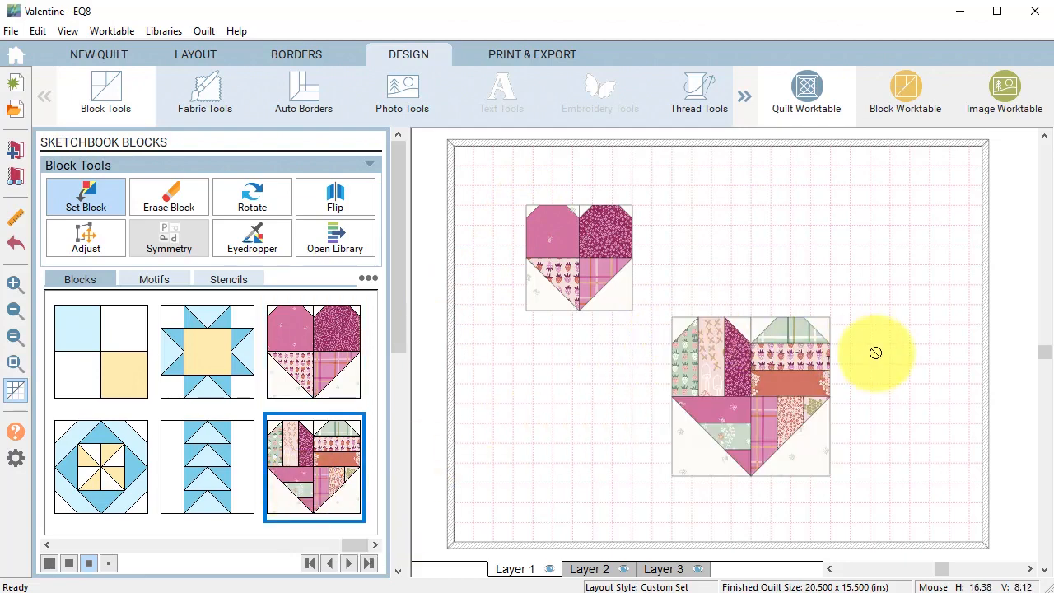
left_click(86, 238)
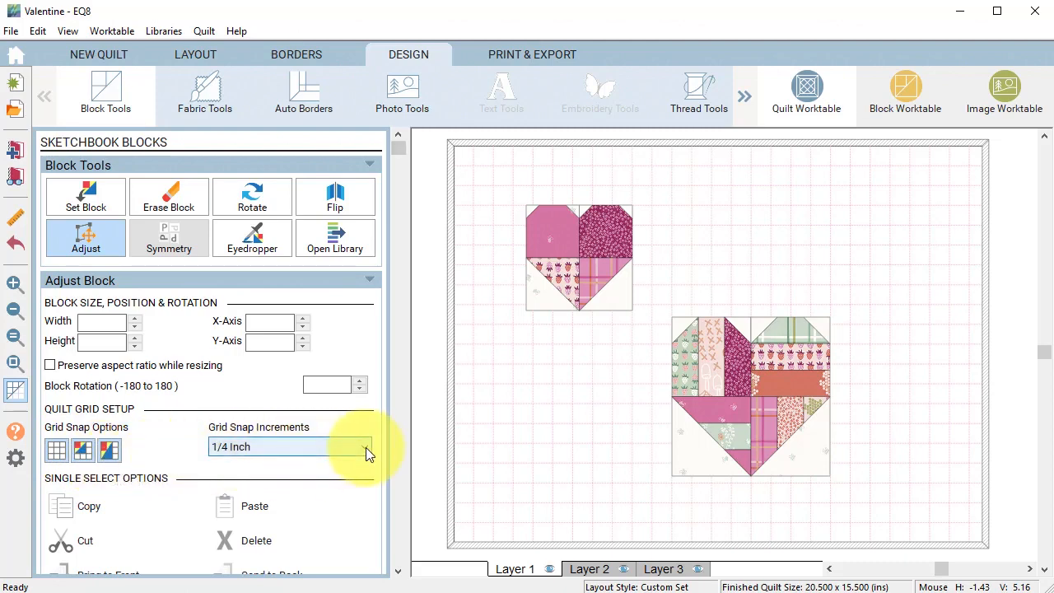
With 1-inch grid snap, copy the small heart block into each quilt corner
left_click(366, 446)
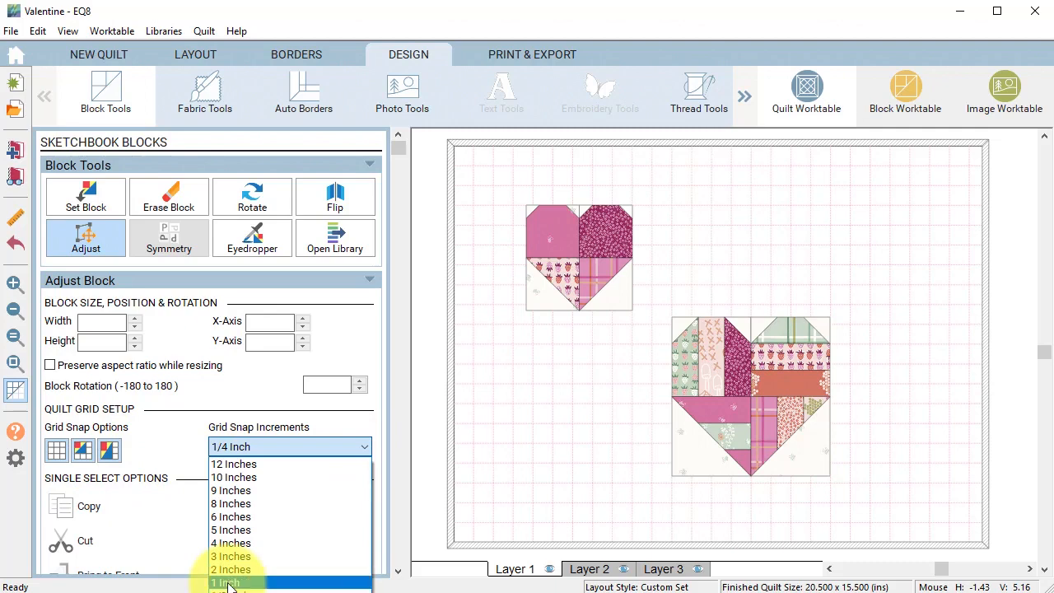
left_click(227, 583)
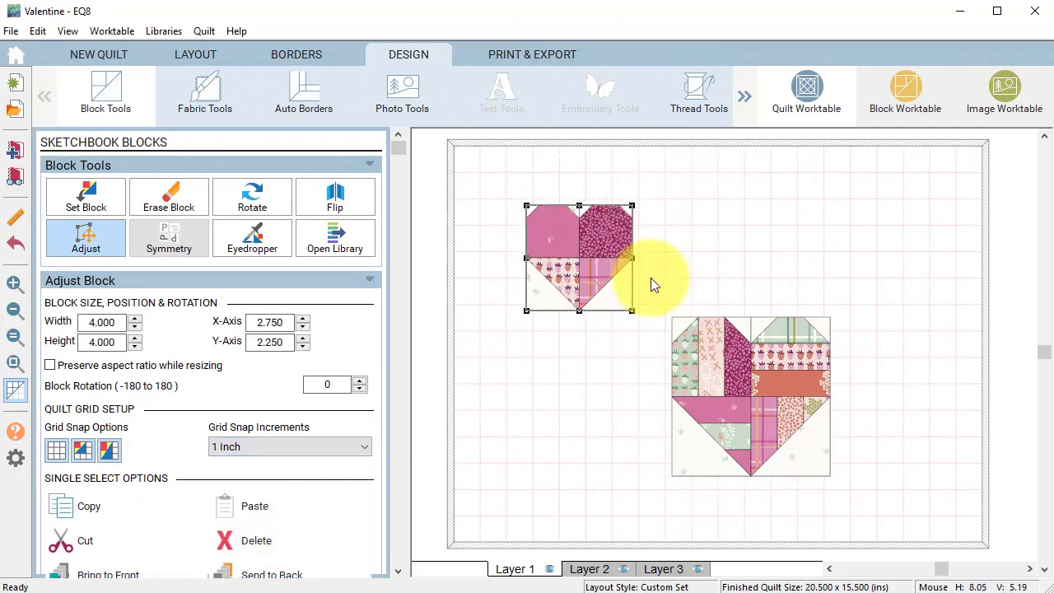
left_click_drag(577, 260, 508, 198)
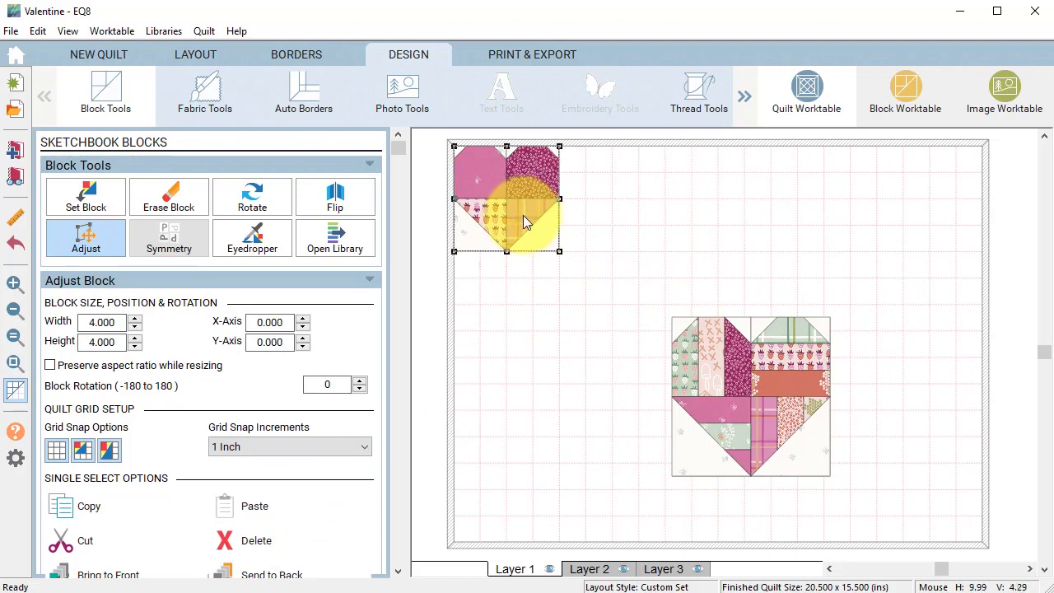
left_click(255, 505)
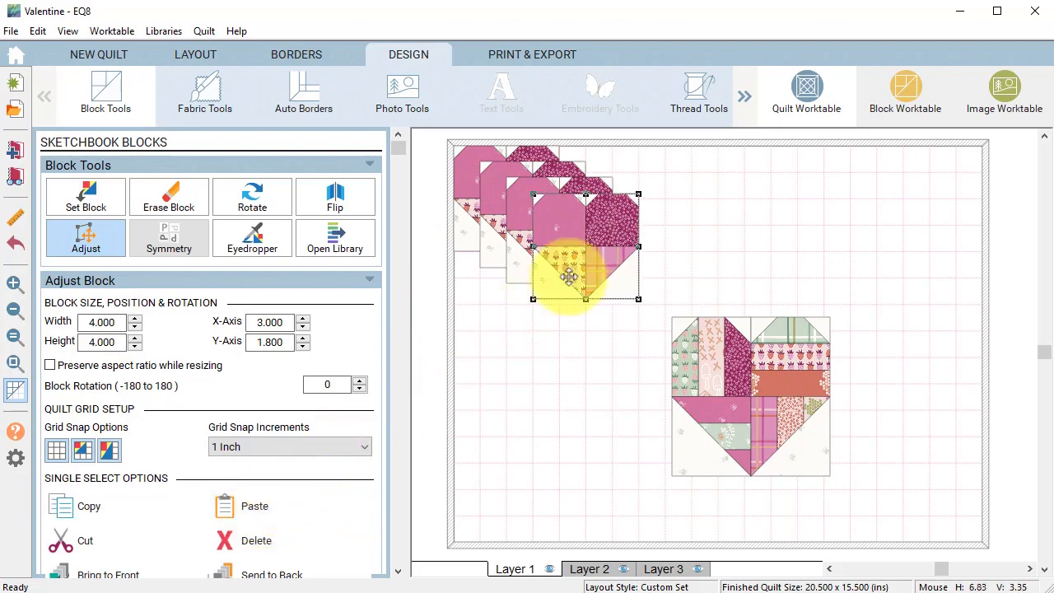
left_click_drag(568, 276, 579, 235)
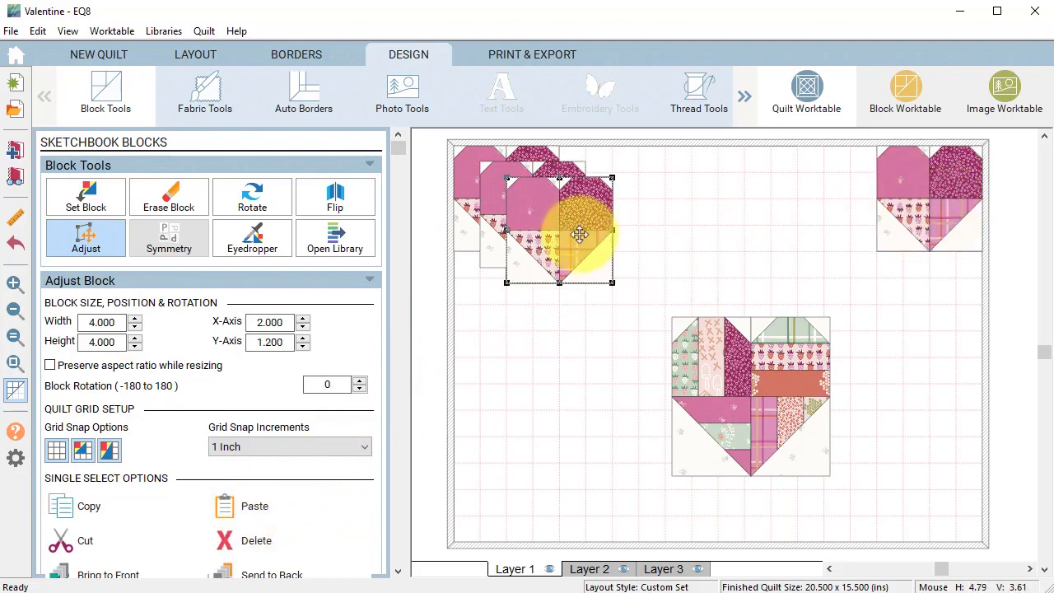
left_click_drag(561, 230, 930, 490)
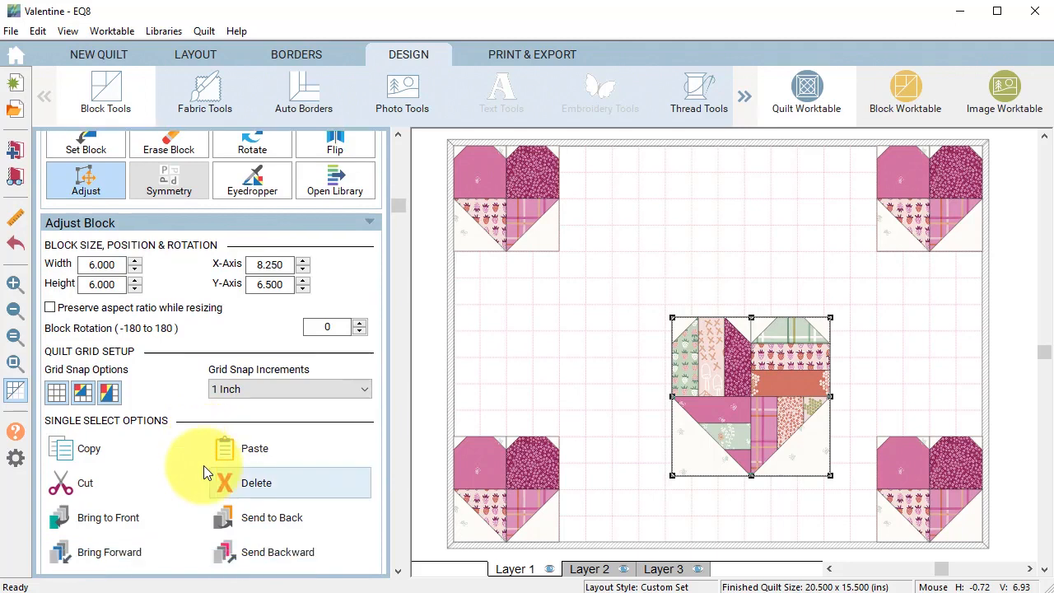
Center the pieced heart horizontally and vertically on the quilt
scroll("down", 3)
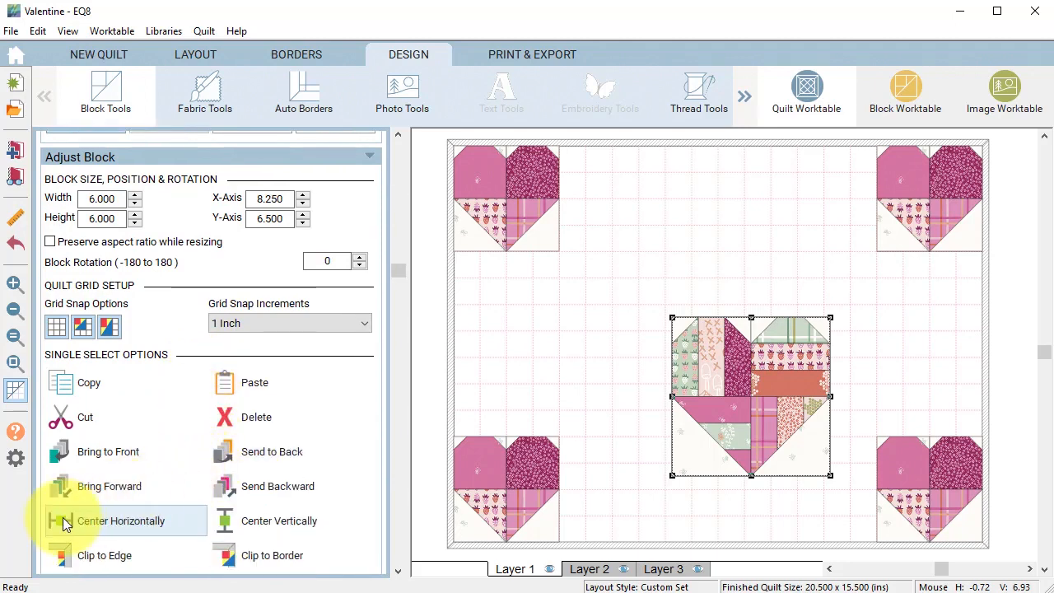
left_click(280, 520)
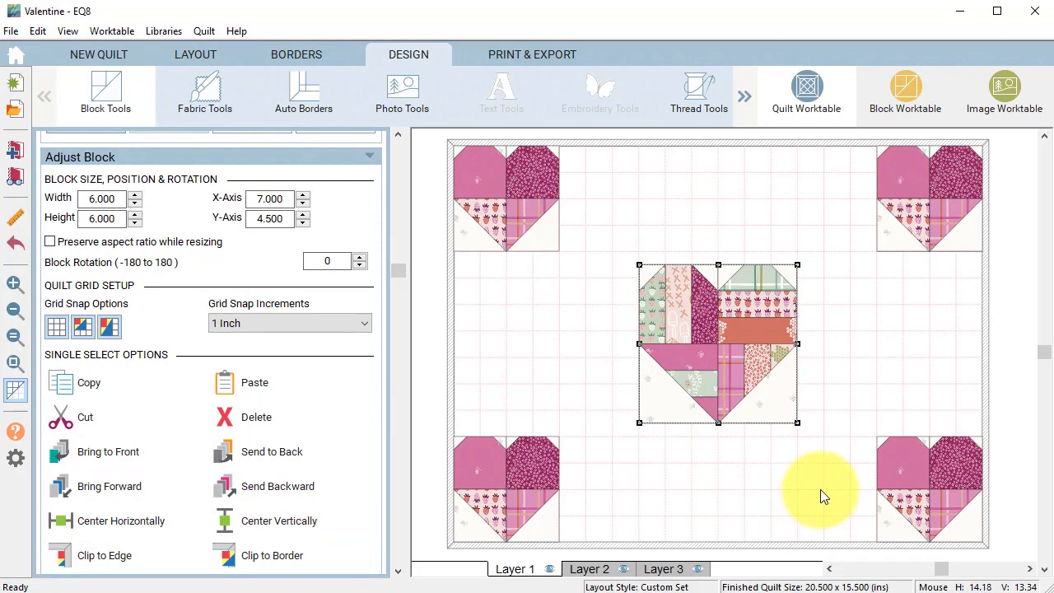
mouse_move(105, 93)
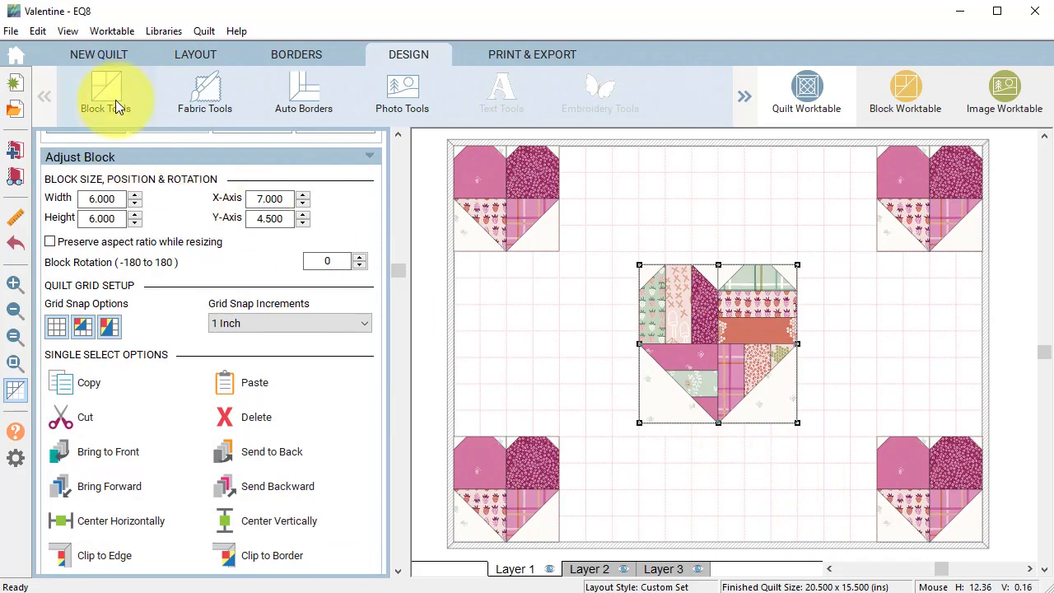
Add a plain cream block and fit it as a 4 by 7 spacer on the left edge
left_click(105, 93)
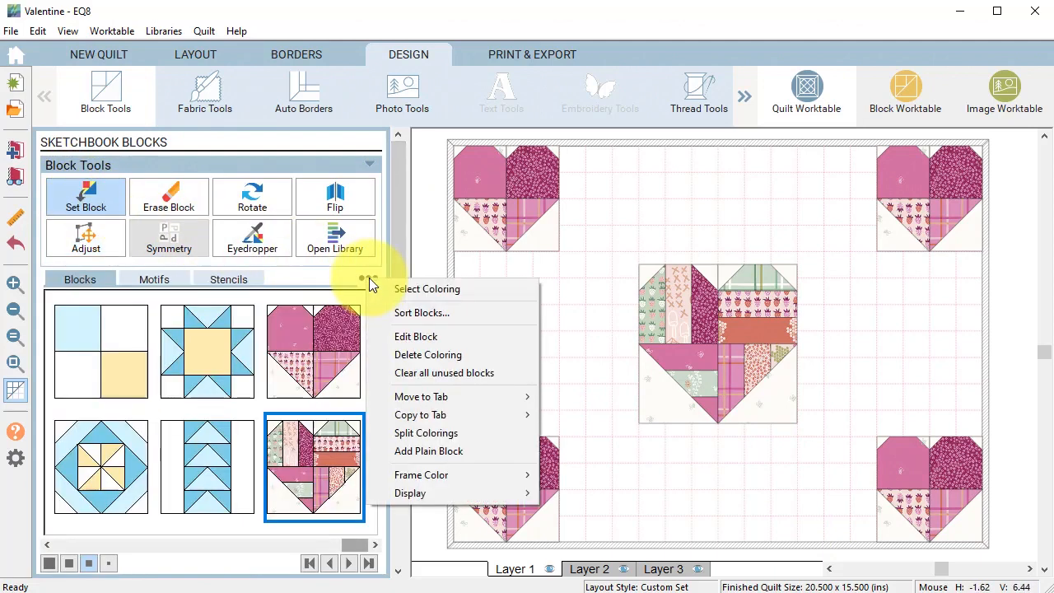
left_click(428, 451)
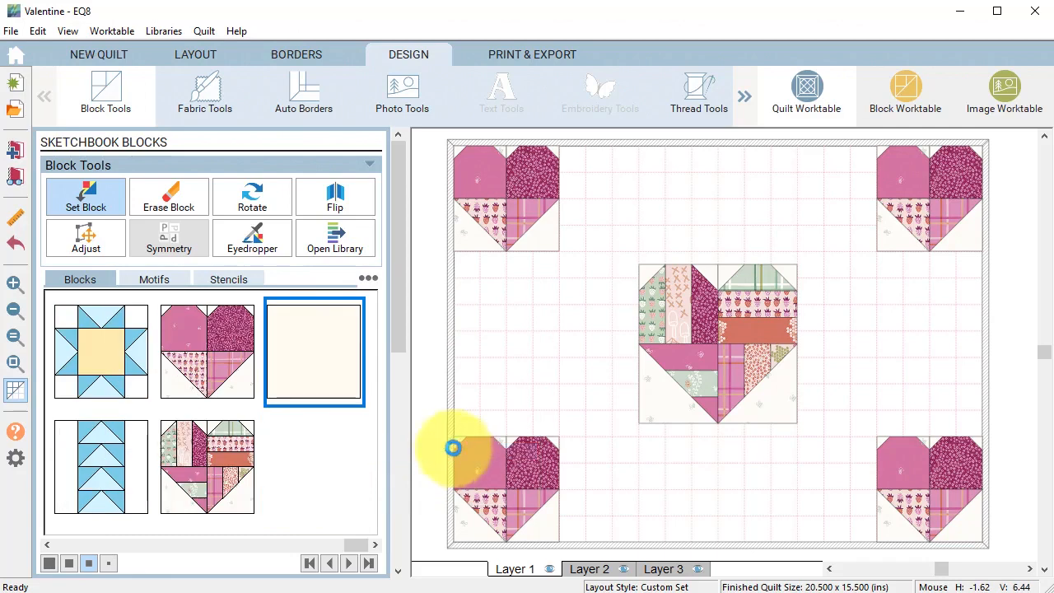
mouse_move(572, 317)
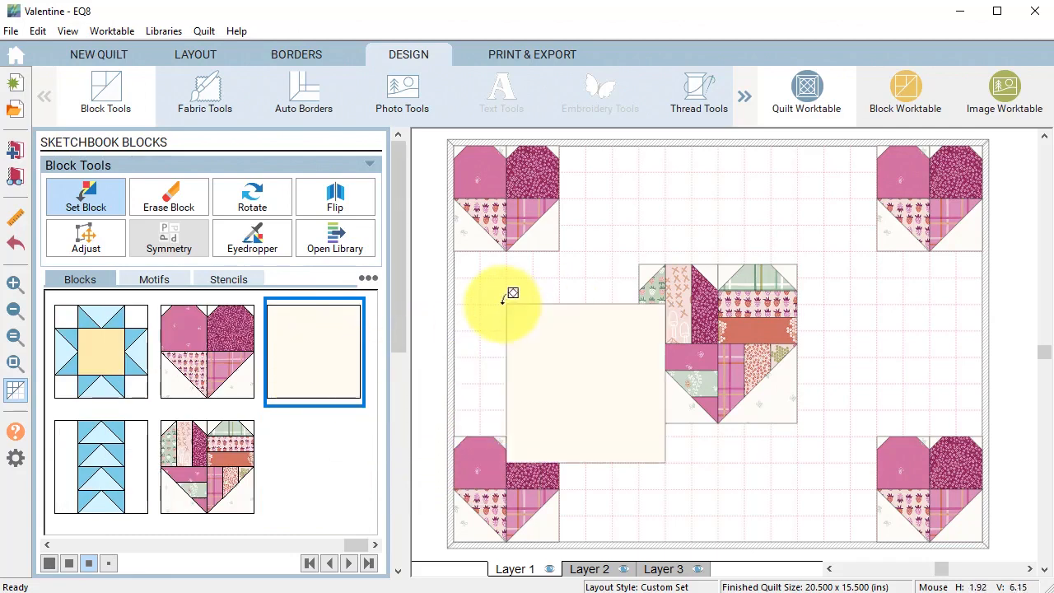
left_click(86, 238)
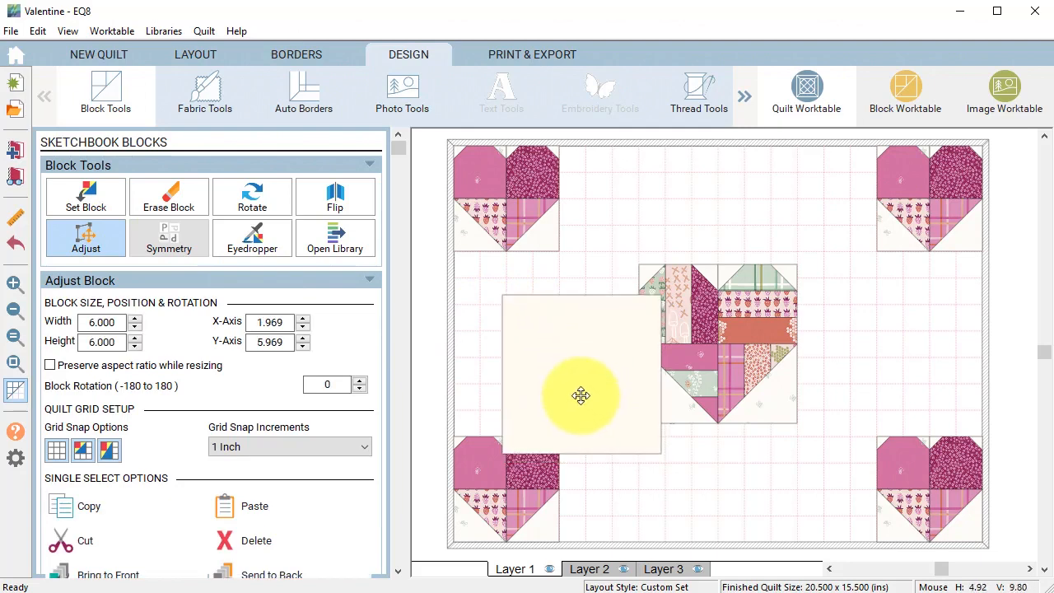
left_click_drag(581, 395, 533, 354)
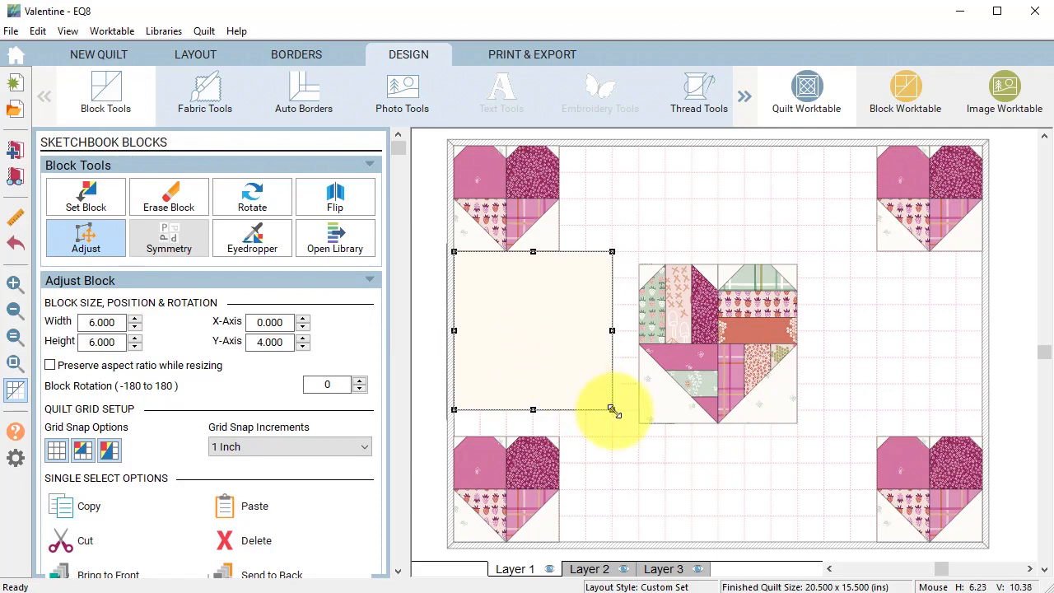
left_click_drag(614, 410, 560, 434)
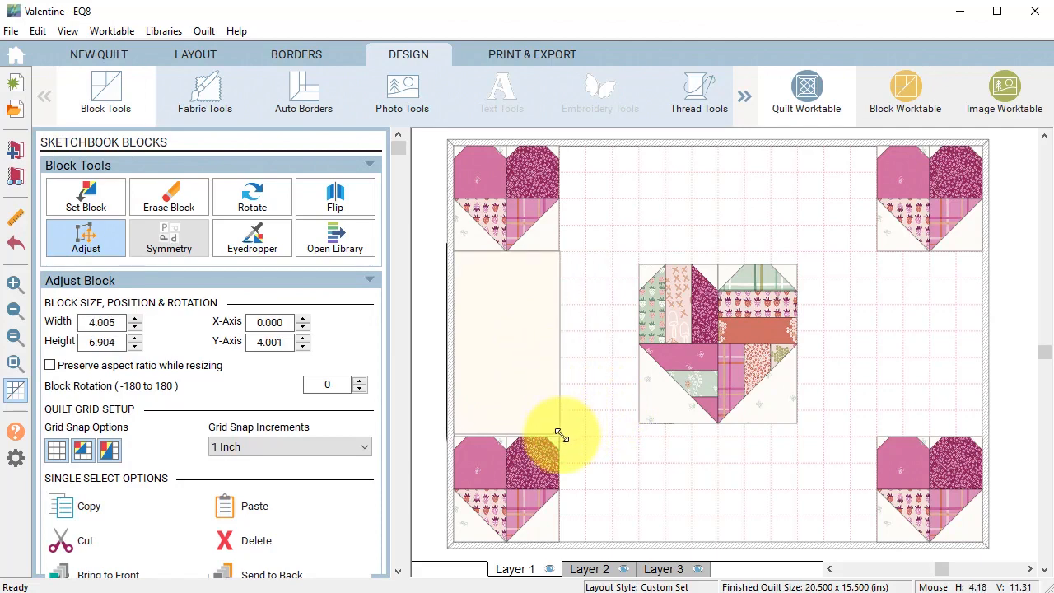
left_click(507, 343)
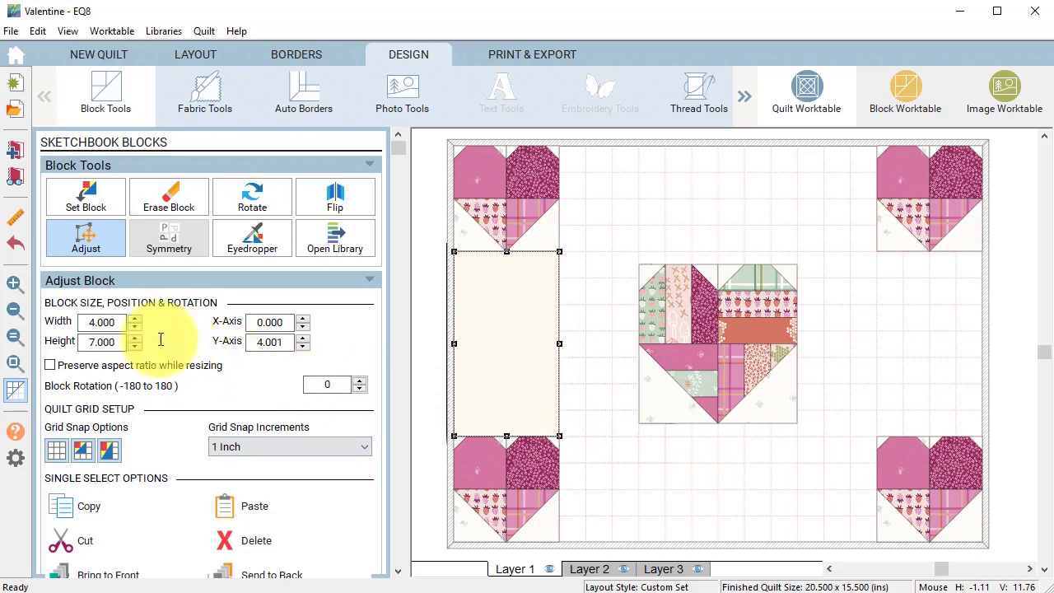
mouse_move(499, 328)
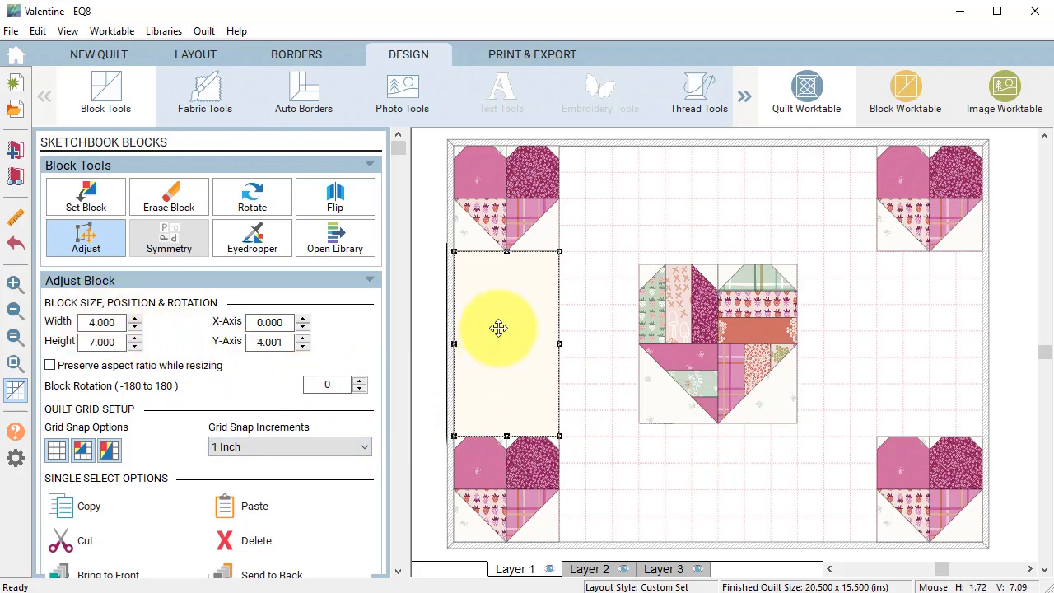
left_click_drag(498, 327, 509, 329)
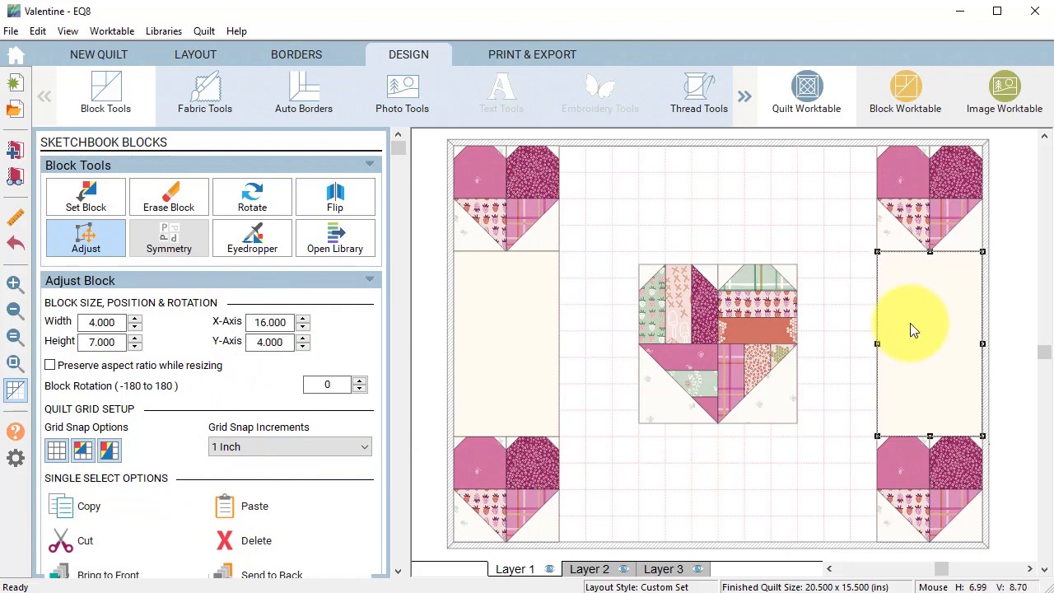
Stretch a 12 by 4.5 cream spacer flush along the top using half-inch snap
left_click_drag(910, 325, 687, 213)
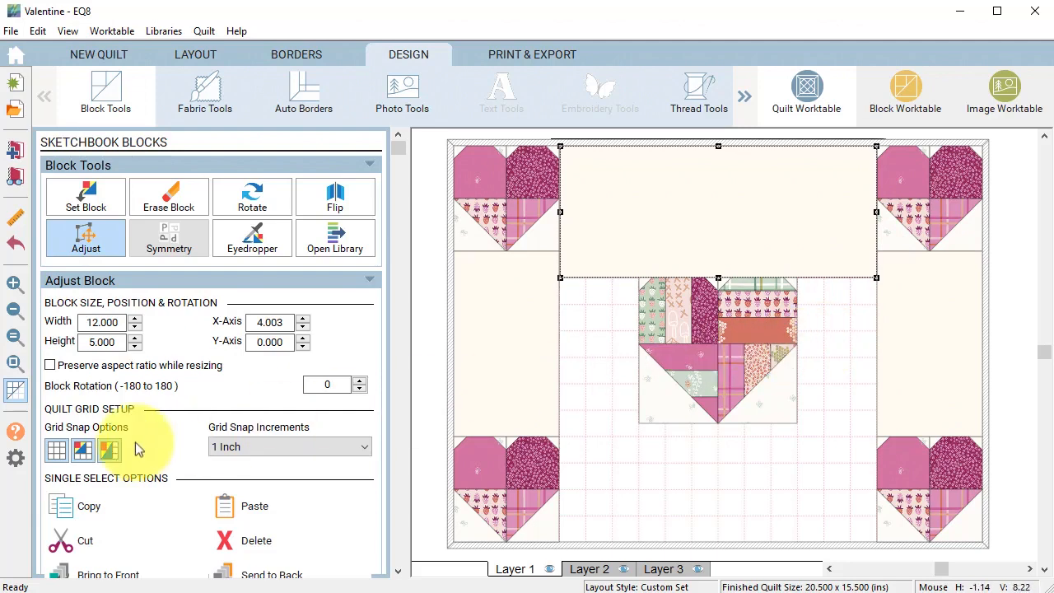
left_click(363, 446)
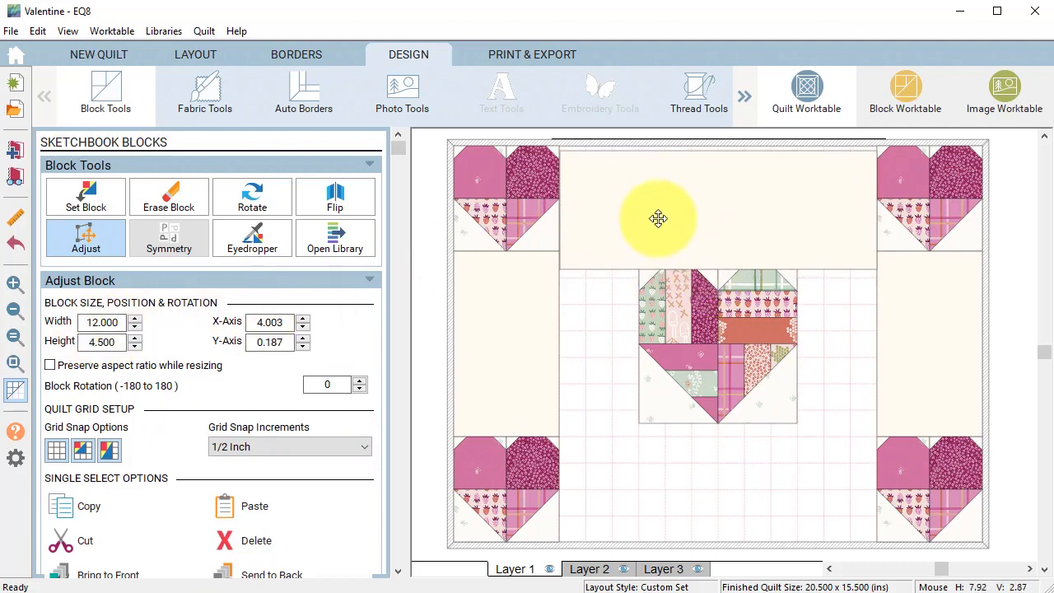
left_click(659, 206)
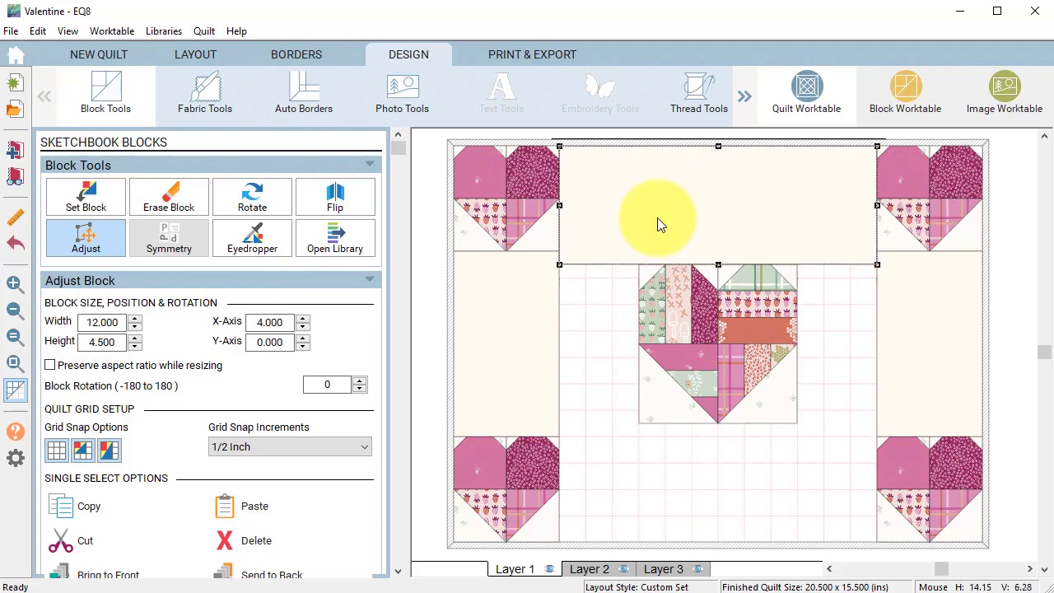
left_click(254, 506)
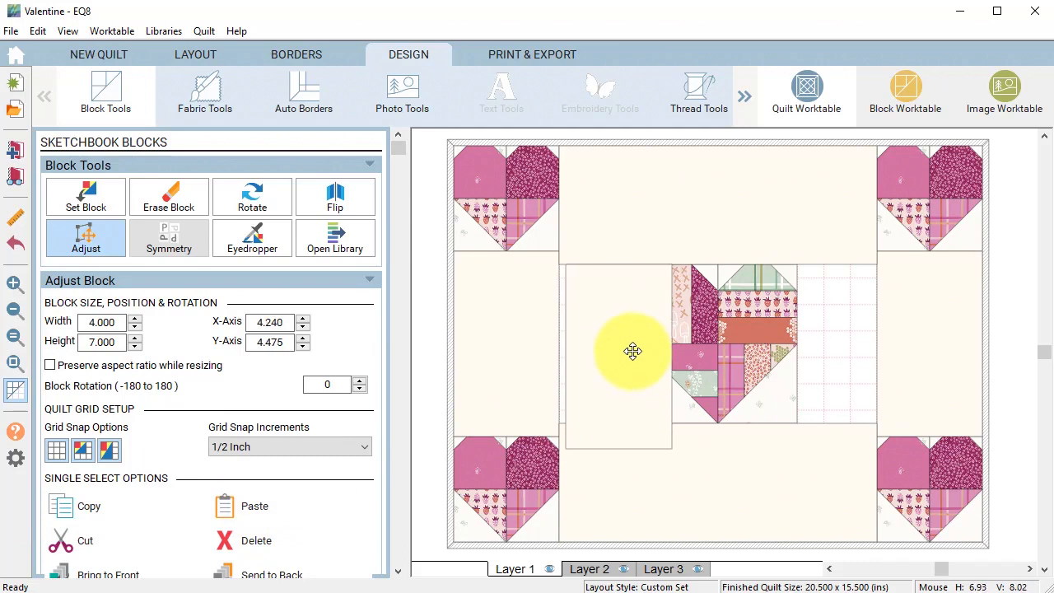
Position 3 by 6 inch spacers beside the heart at X 4.0 and X 13.0
left_click_drag(635, 352, 634, 425)
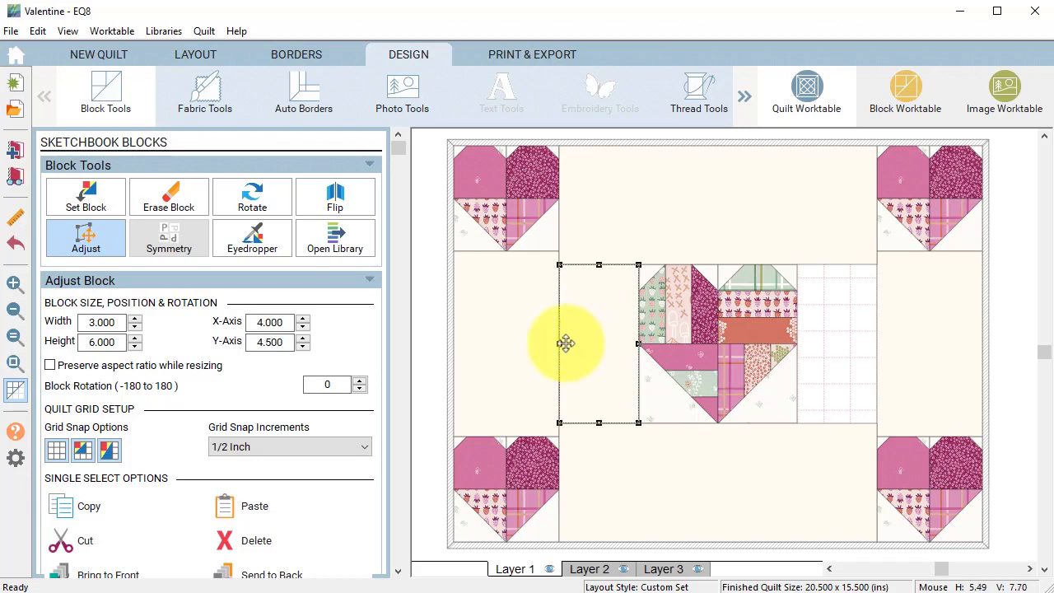
left_click_drag(566, 344, 626, 360)
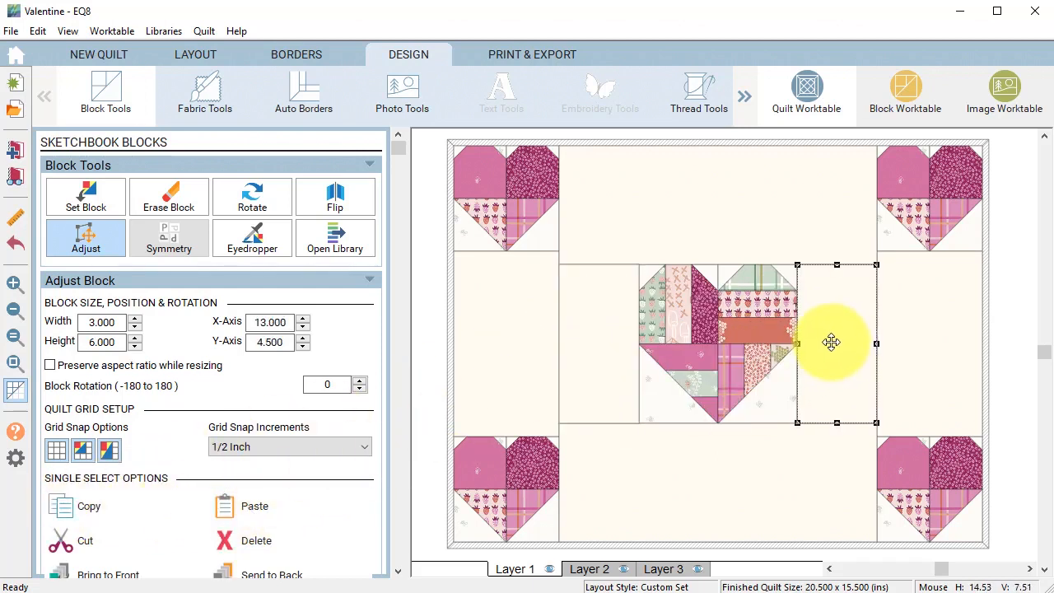
left_click(204, 93)
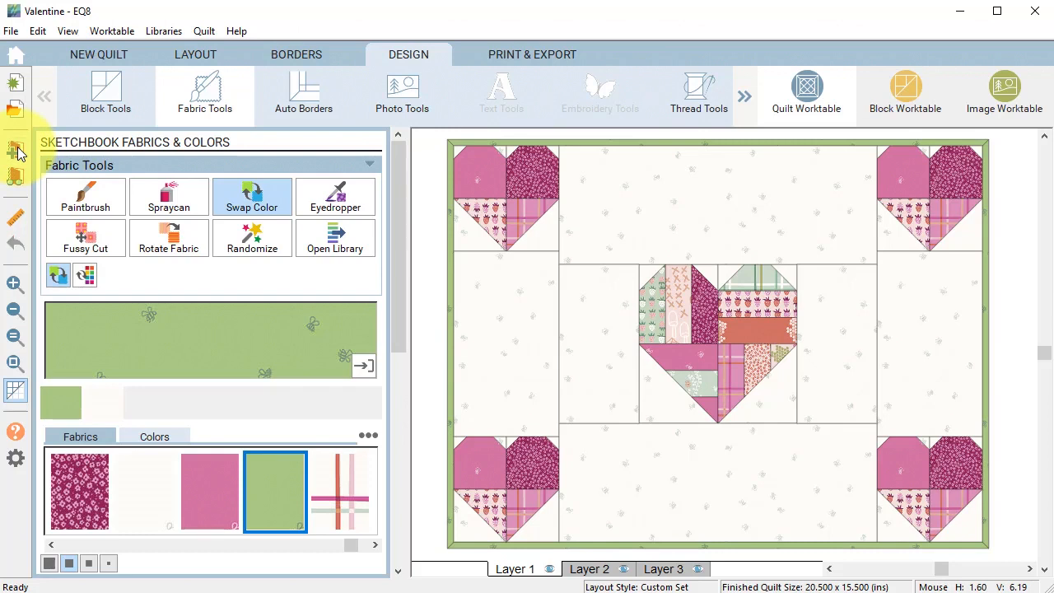
mouse_move(296, 173)
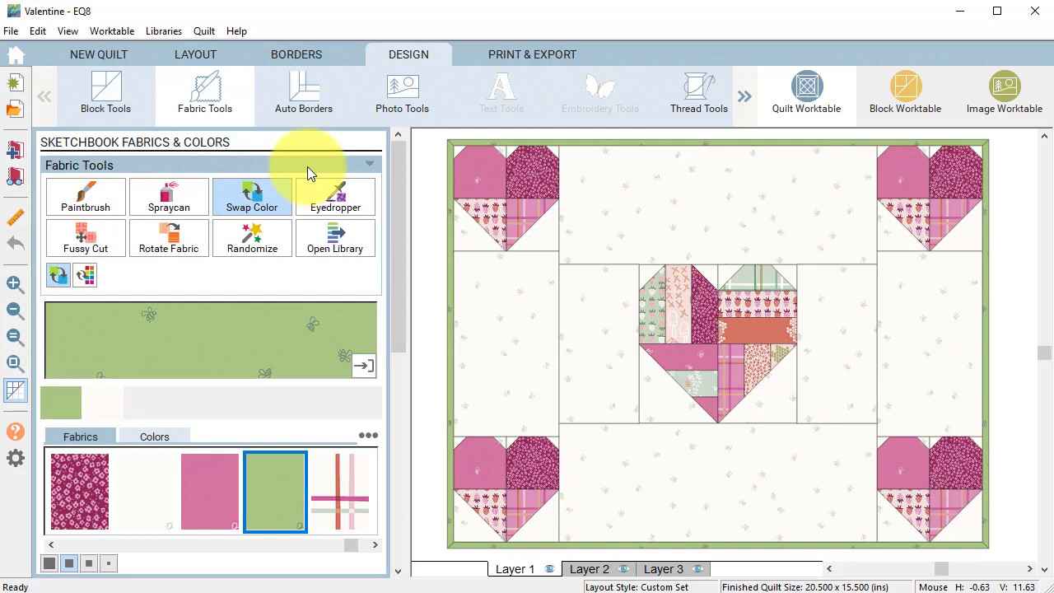
mouse_move(350, 157)
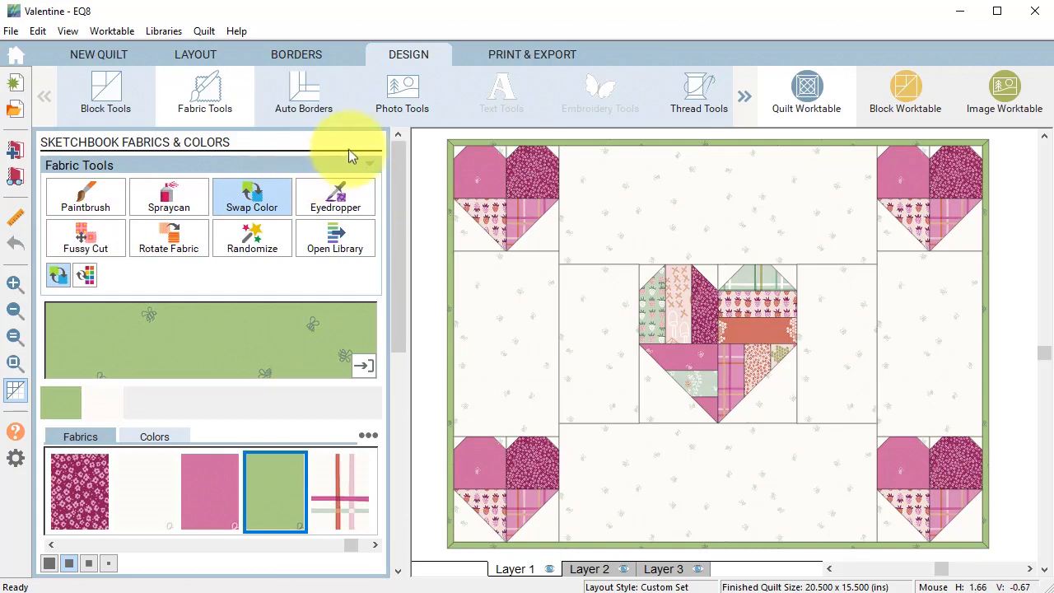
mouse_move(492, 125)
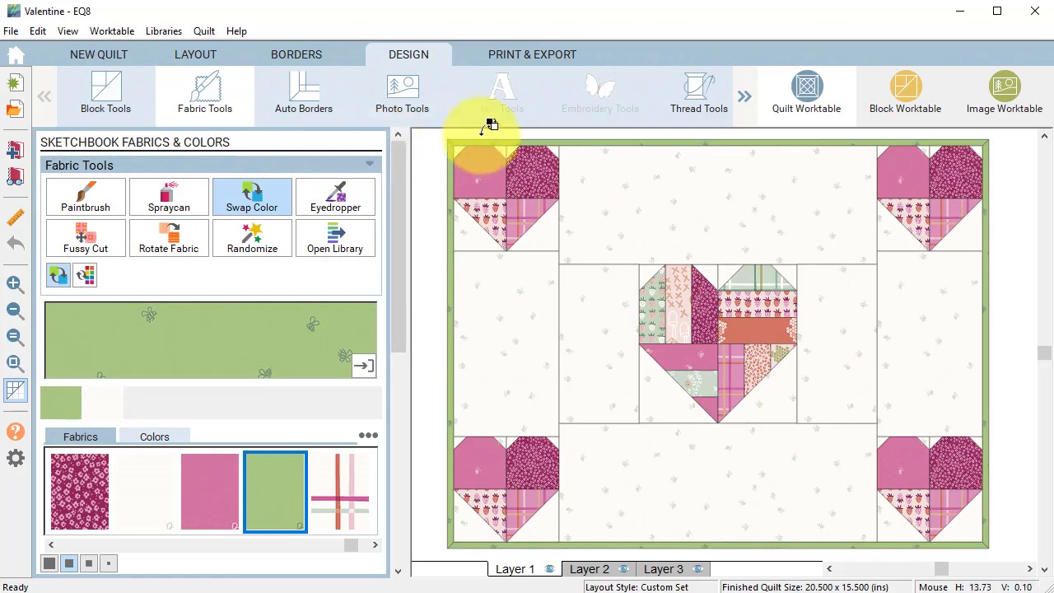
mouse_move(906, 91)
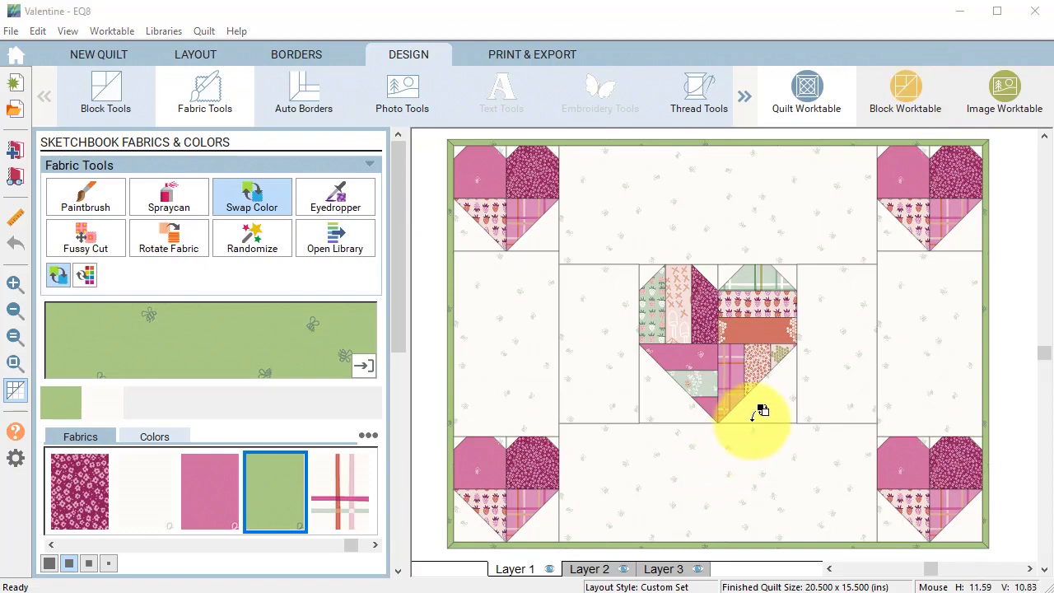
mouse_move(692, 424)
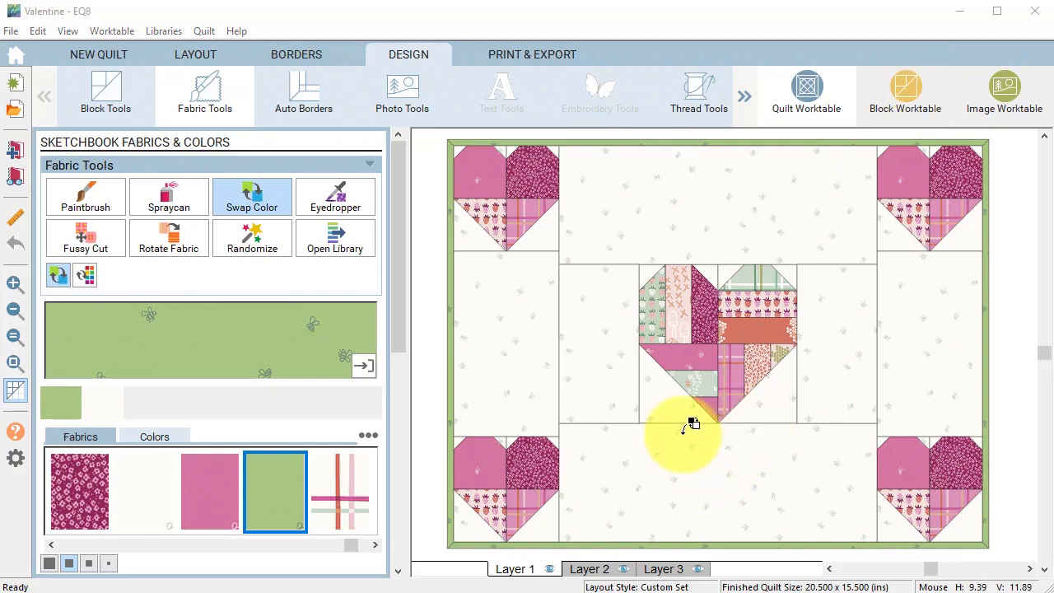
mouse_move(535, 354)
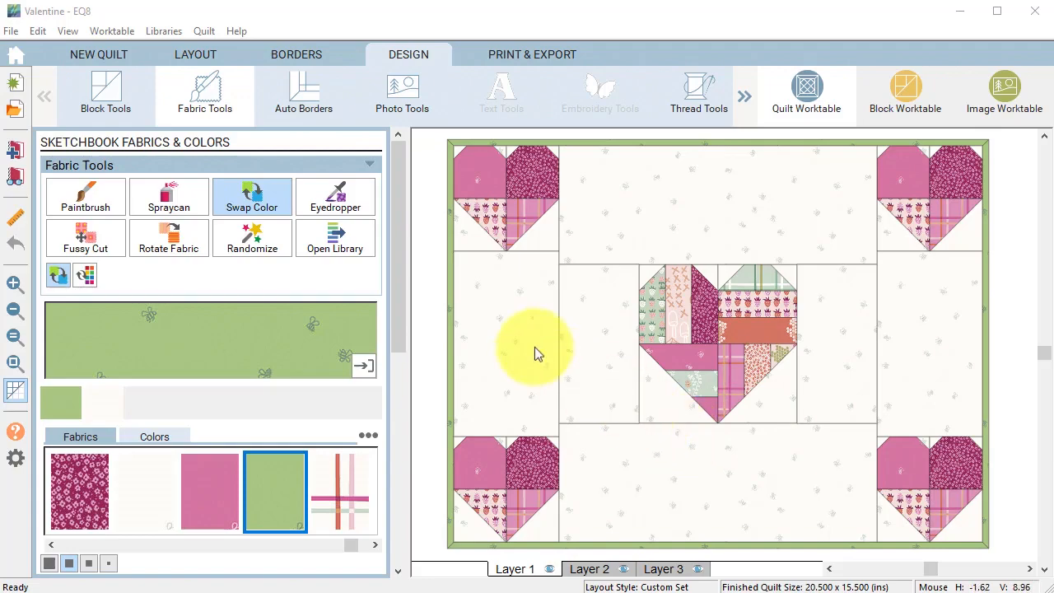
Return to Block Tools with cream spacers and the green border applied
left_click(105, 93)
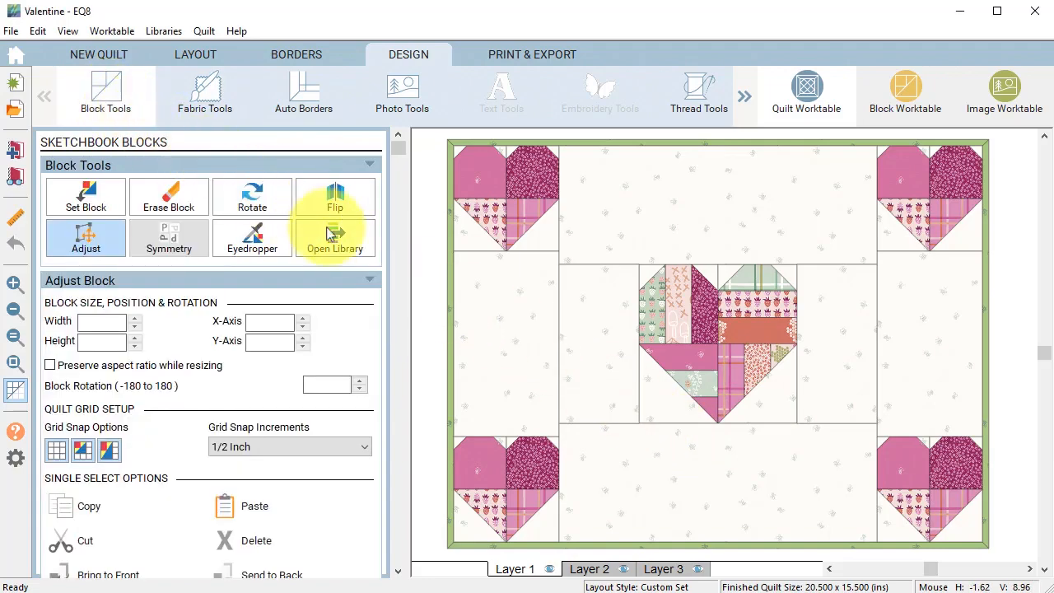
Import the Heart example project's designs through the block library, then close it
left_click(334, 237)
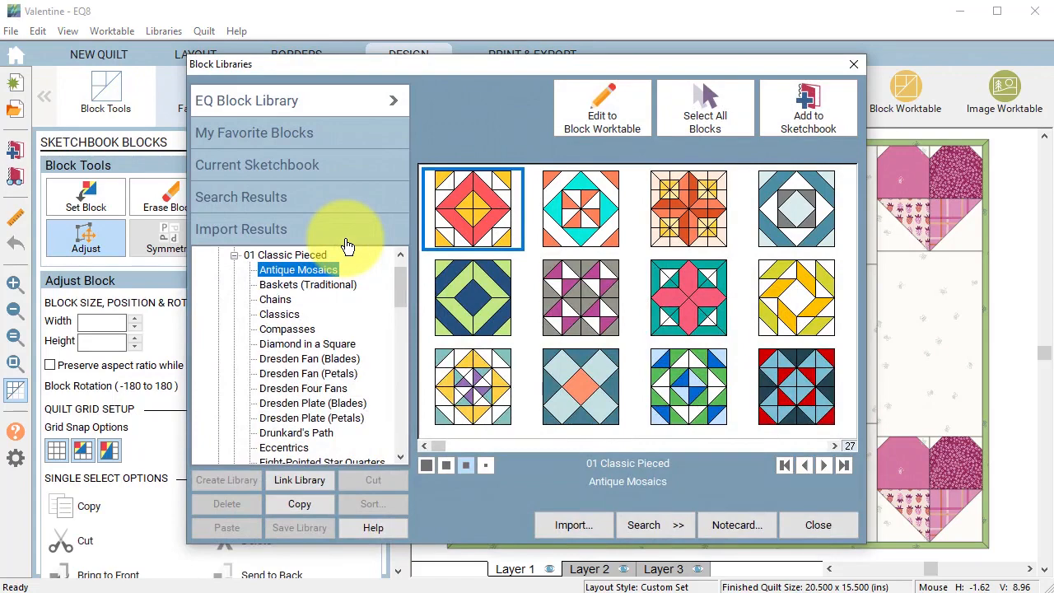
mouse_move(574, 525)
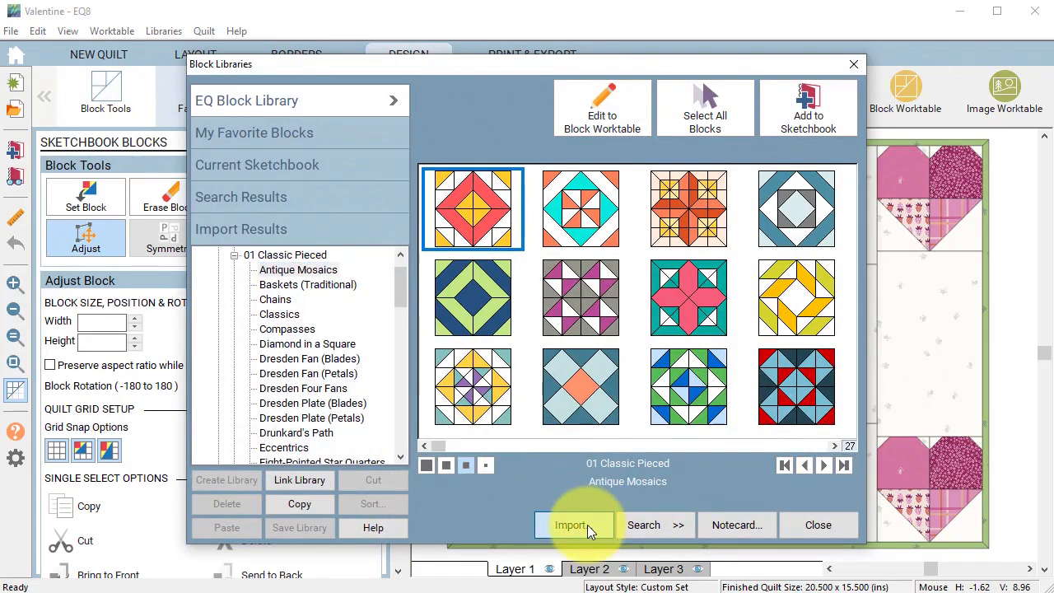
left_click(574, 524)
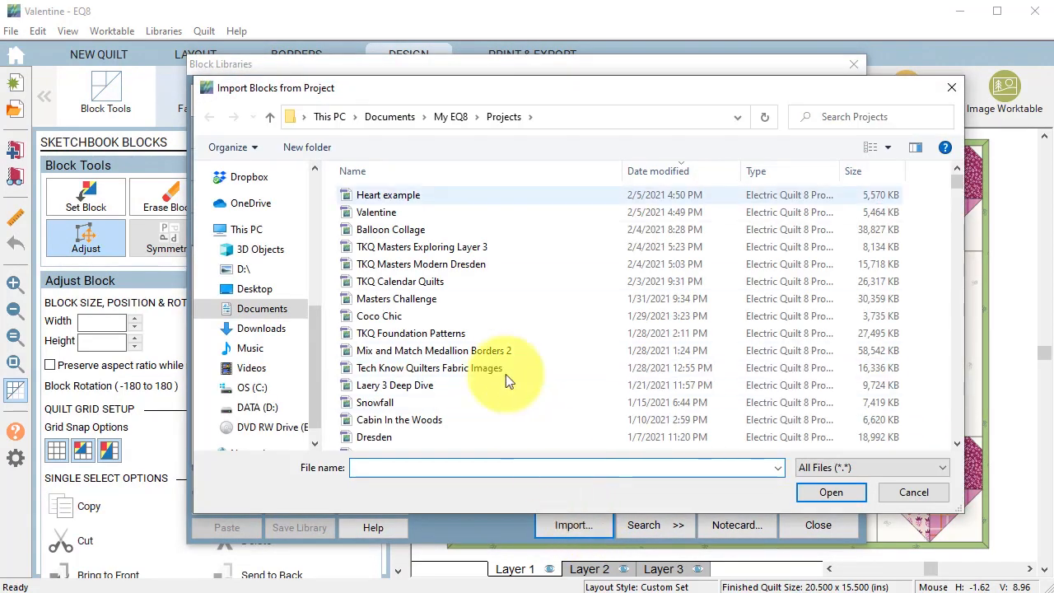
mouse_move(410, 199)
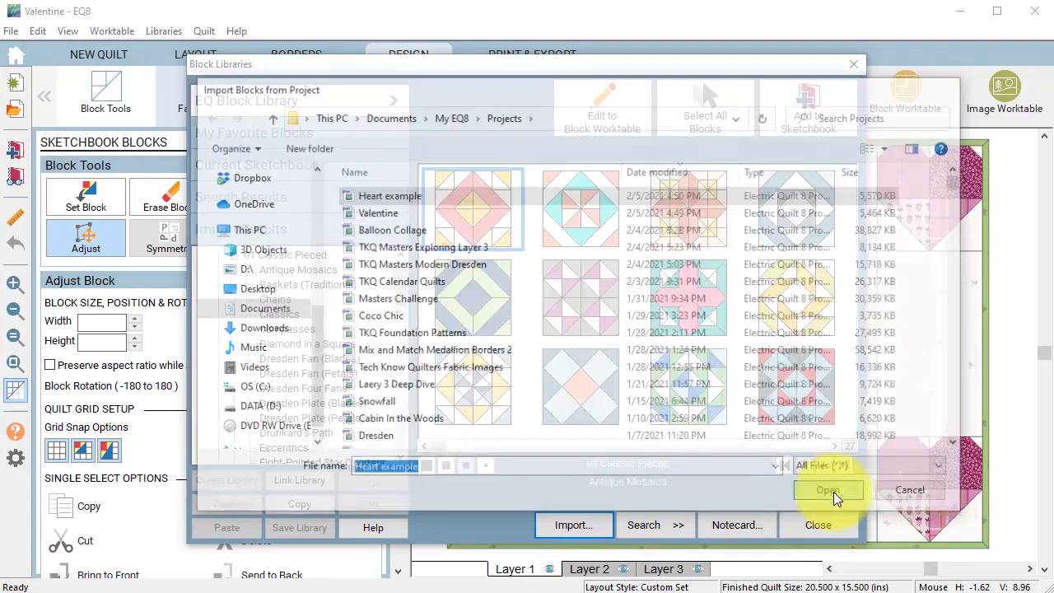
left_click(828, 490)
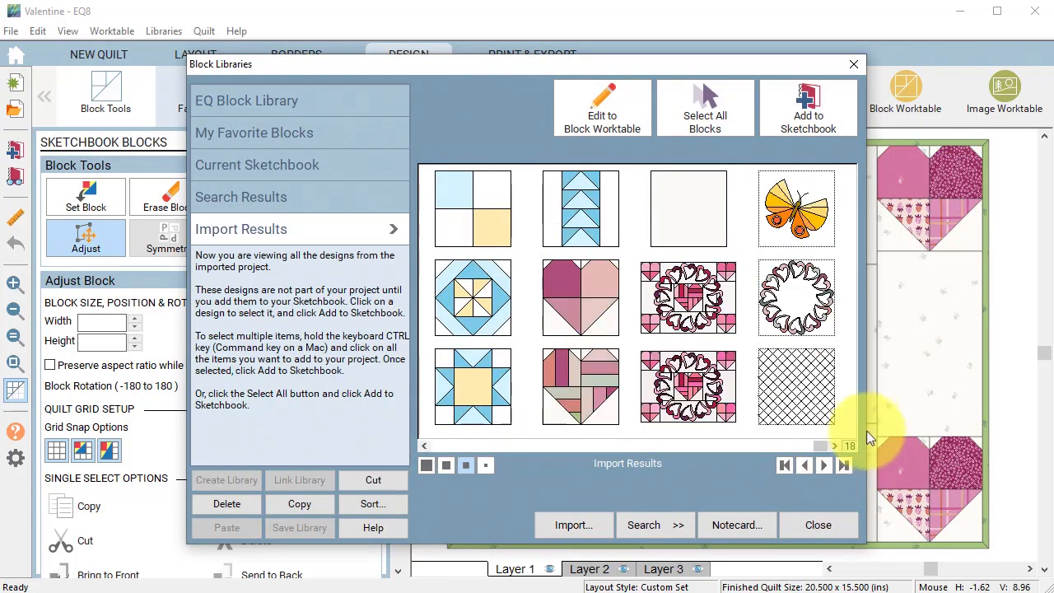
left_click(796, 296)
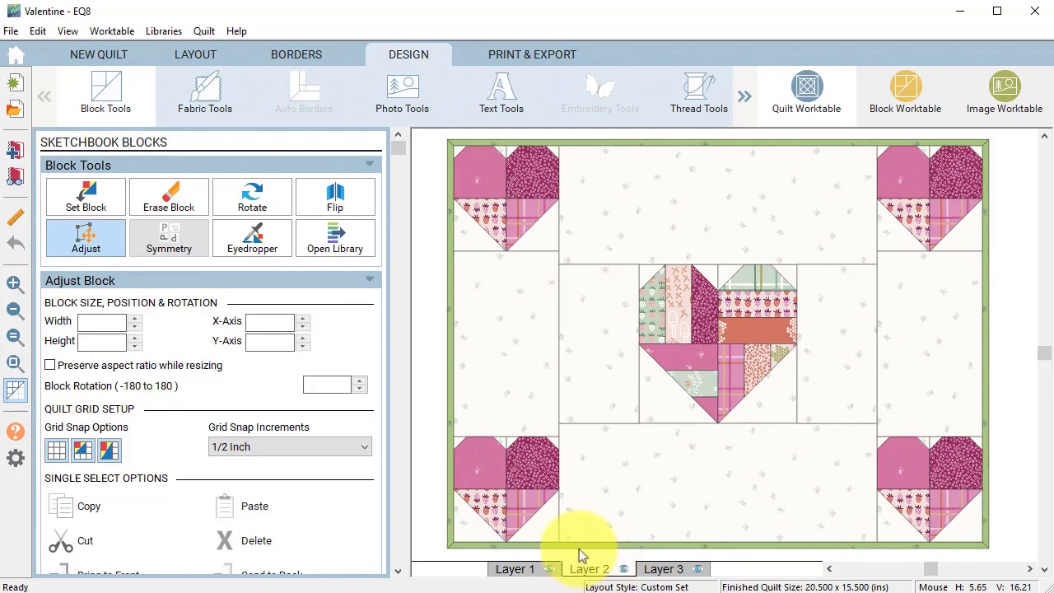
Place the 15-inch heart-wreath motif on Layer 2, centre it, and hide patch lines
left_click(85, 196)
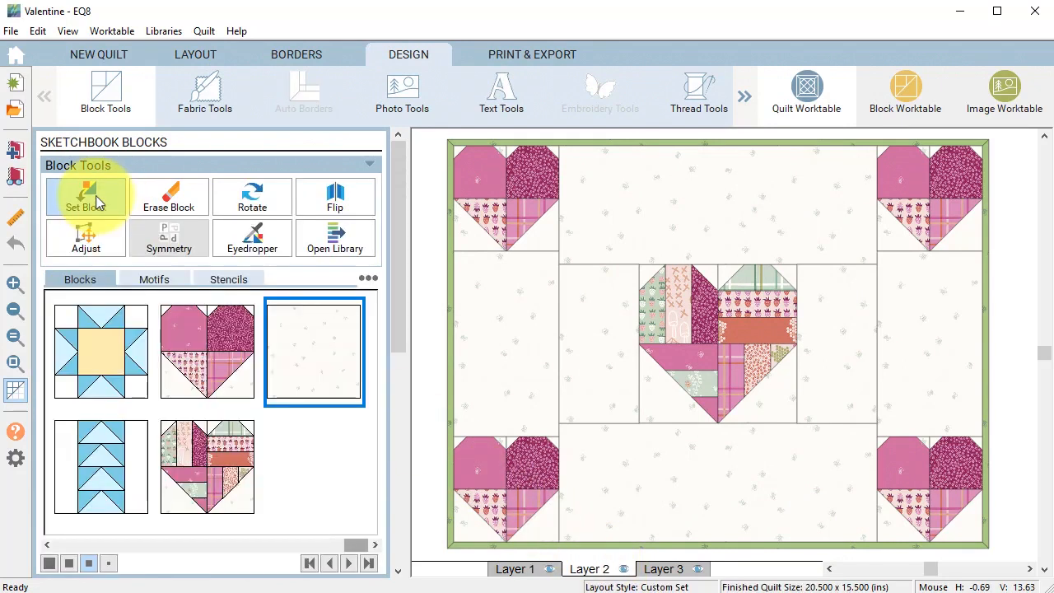
left_click(154, 279)
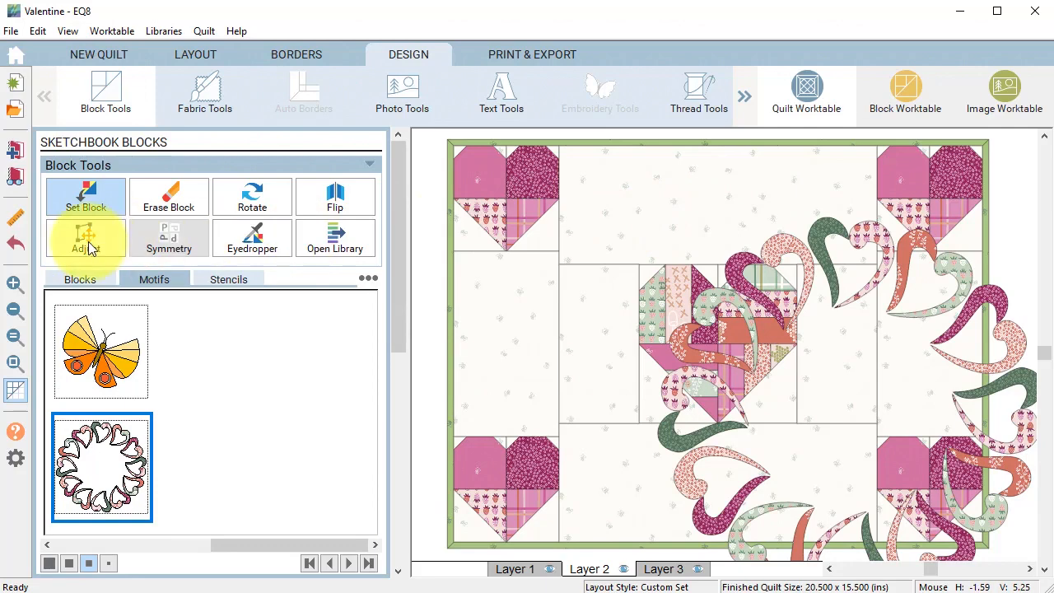
left_click(86, 238)
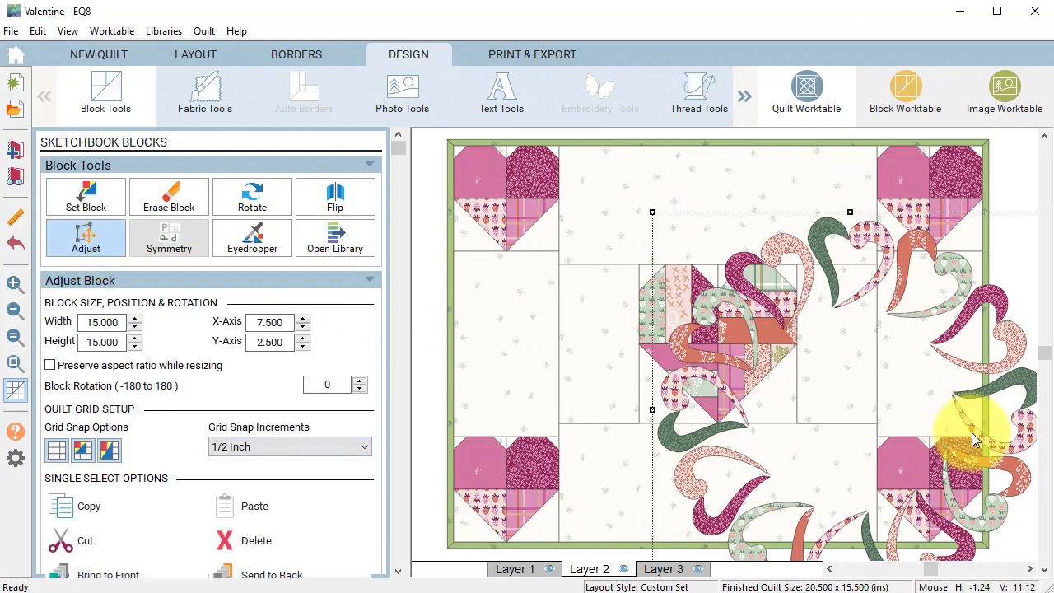
mouse_move(997, 466)
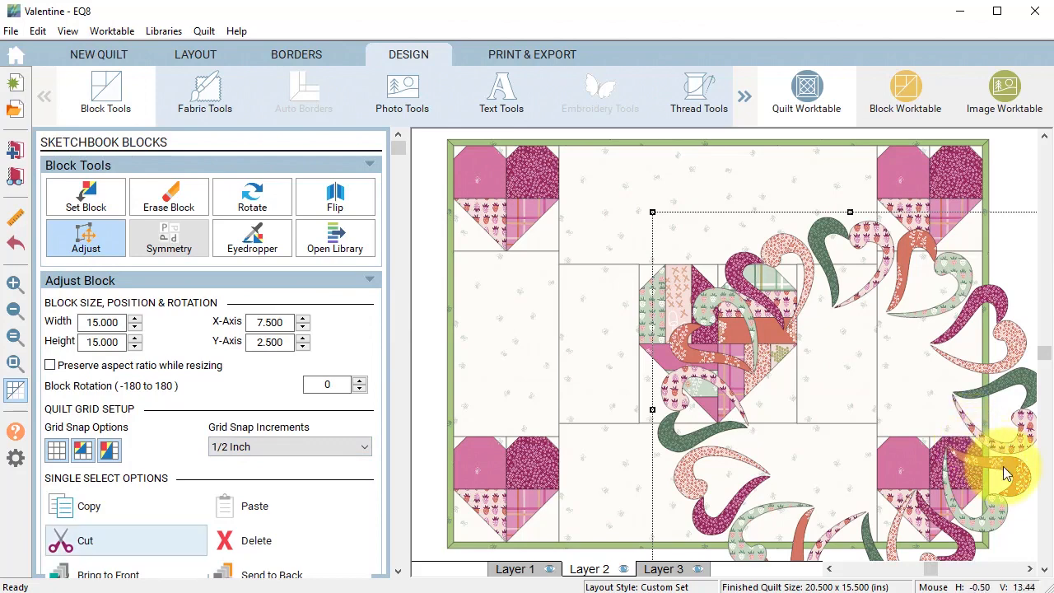
scroll("down", 3)
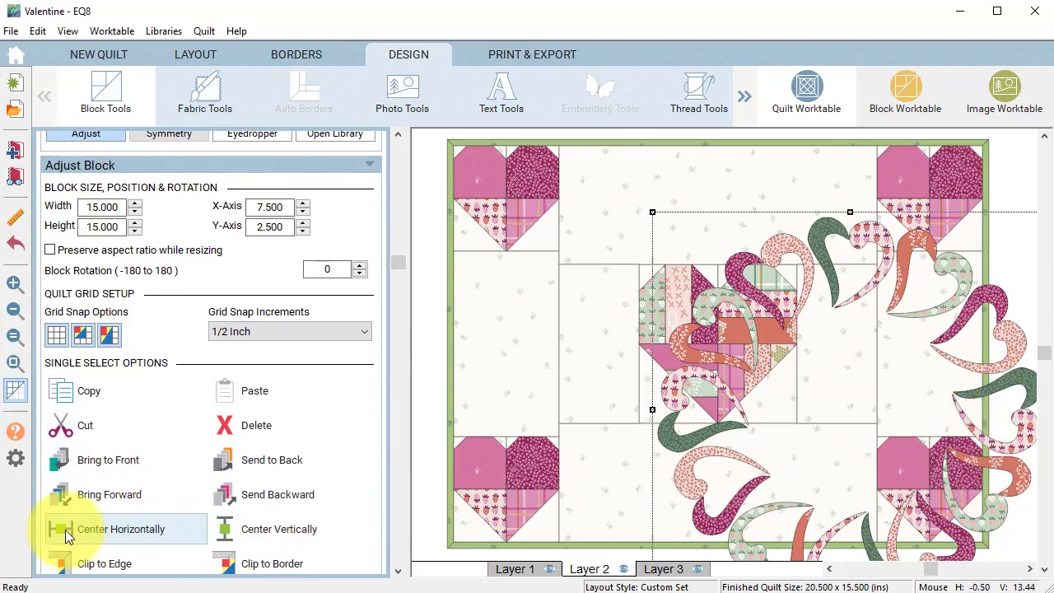
left_click(279, 528)
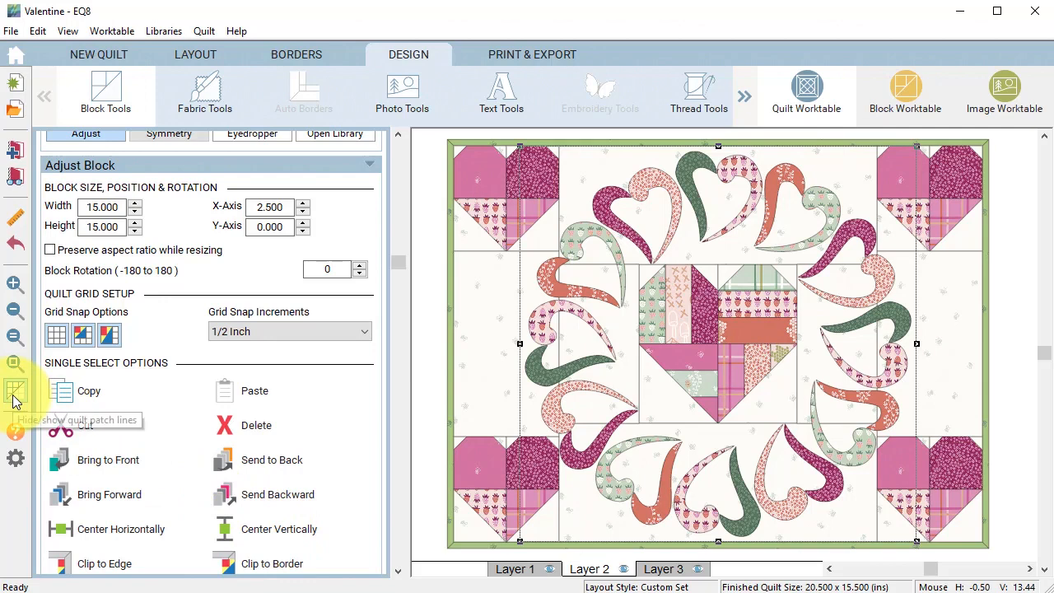
left_click(15, 391)
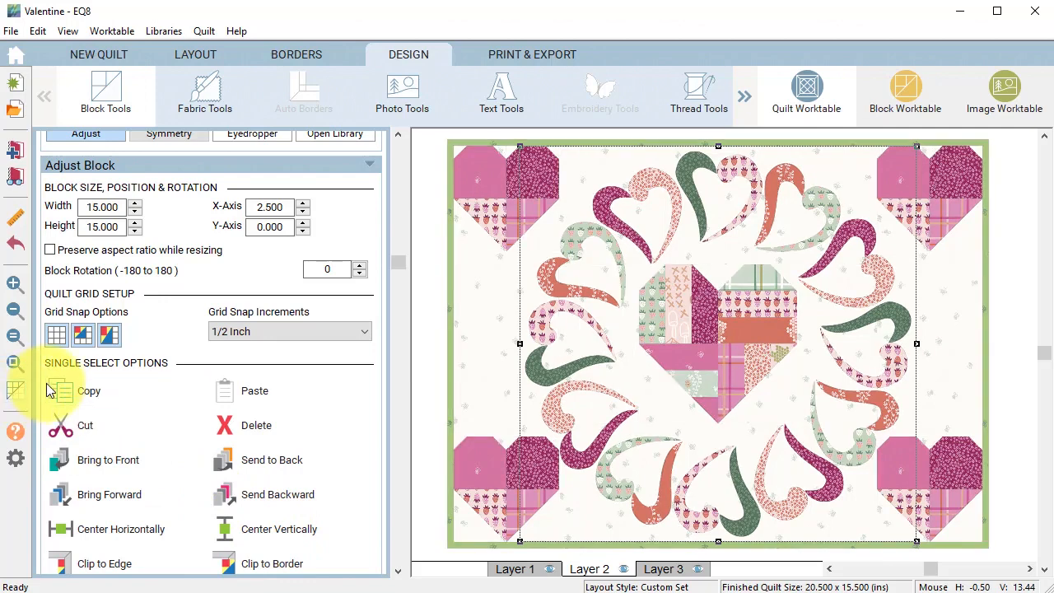